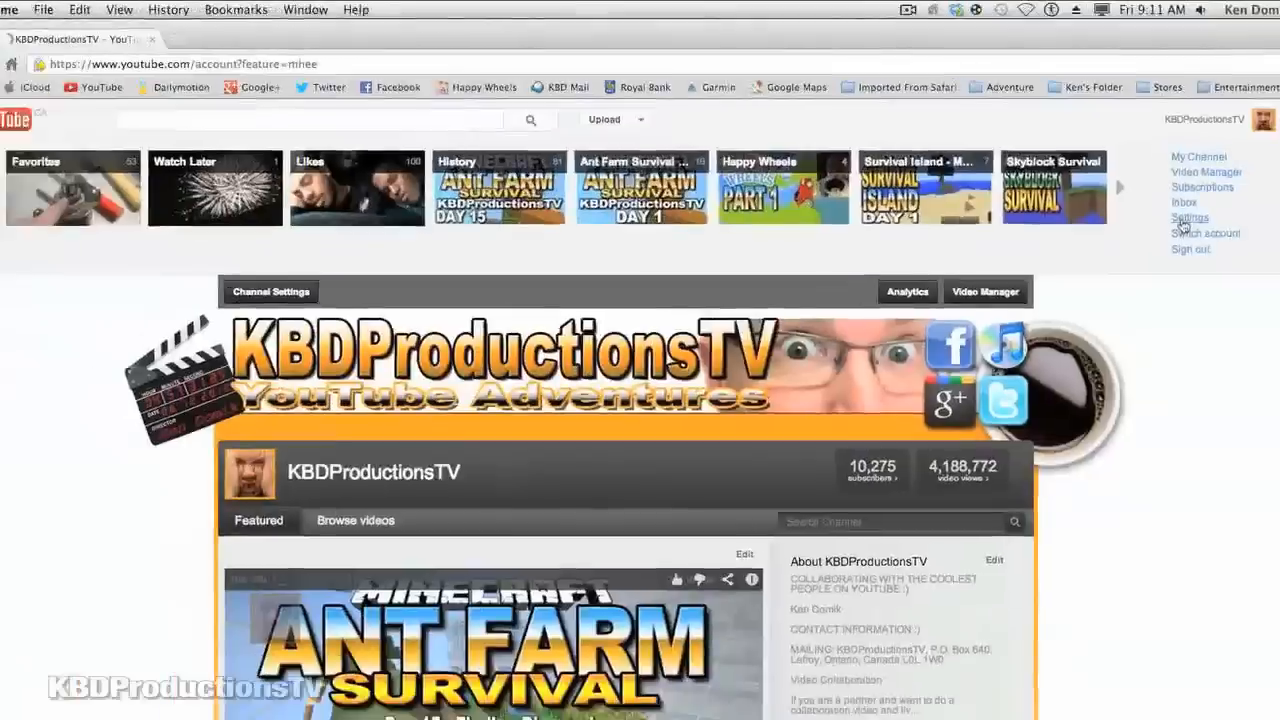
Step: Go to the account settings Overview page from the channel page
{"action": "left_click", "coordinate": [1190, 216]}
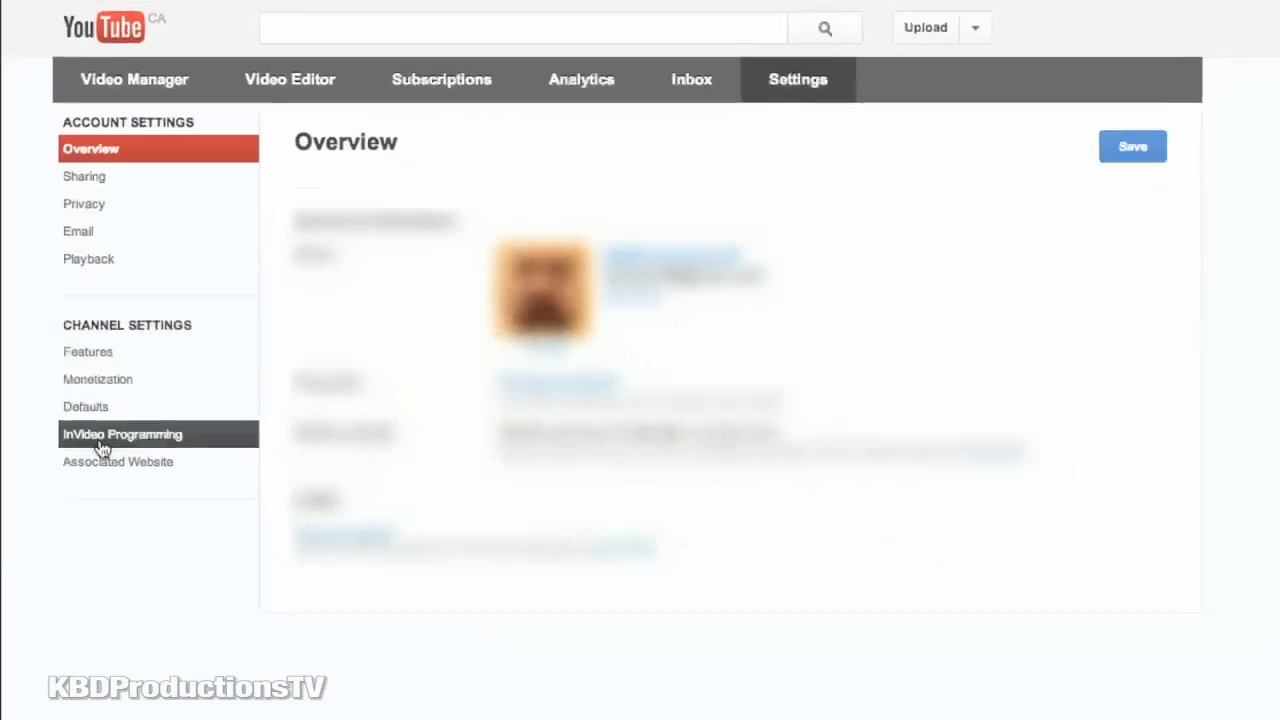
Step: Remove the existing featured channel and featured video in InVideo Programming
{"action": "left_click", "coordinate": [122, 432]}
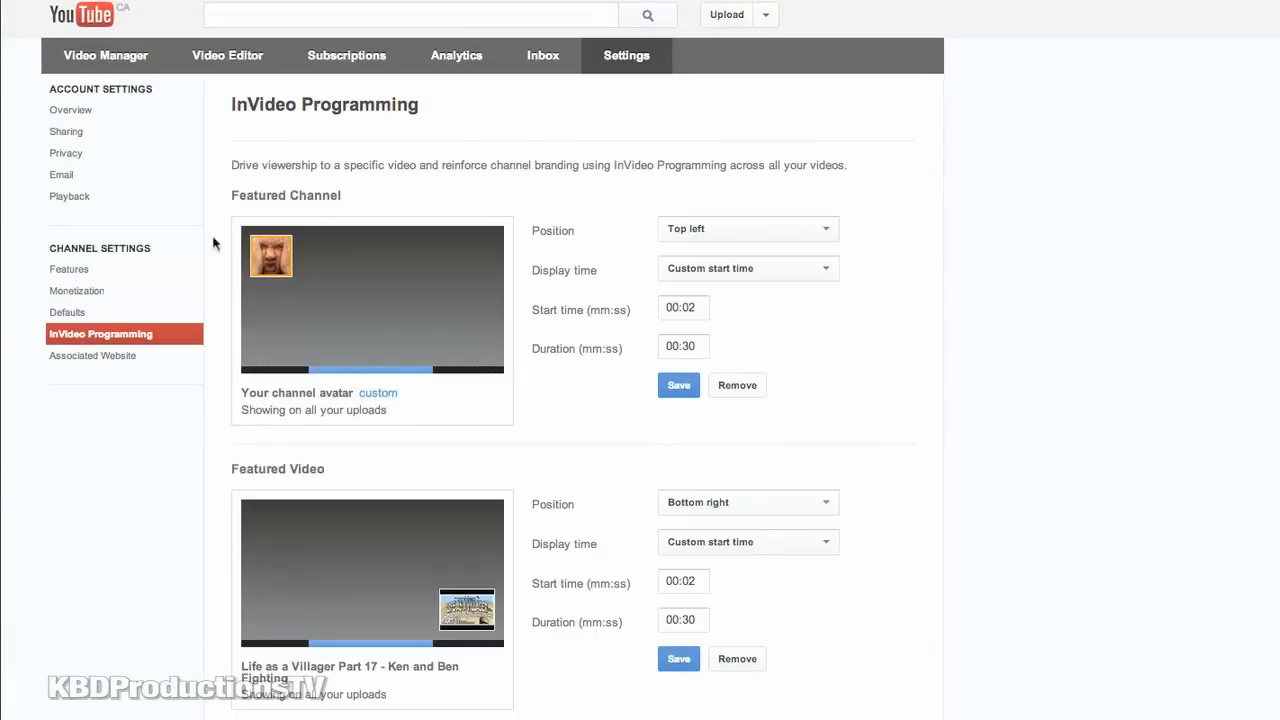
{"action": "mouse_move", "coordinate": [252, 246]}
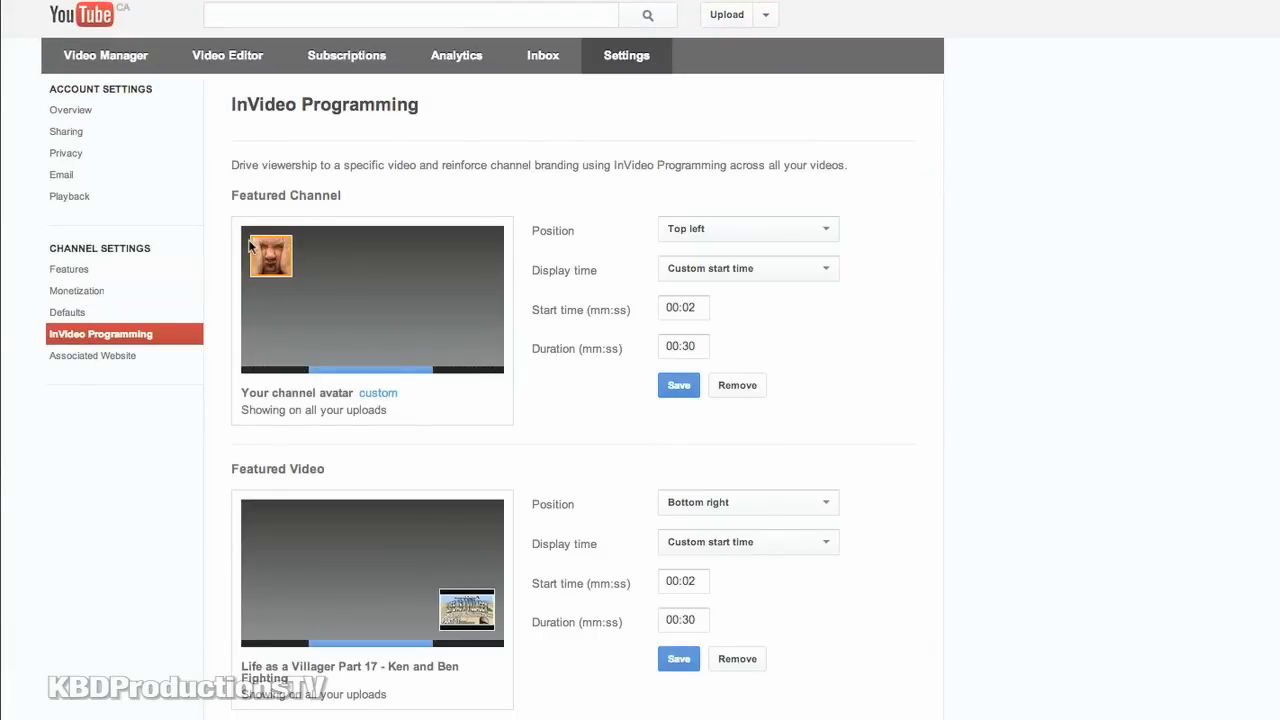
{"action": "mouse_move", "coordinate": [428, 594]}
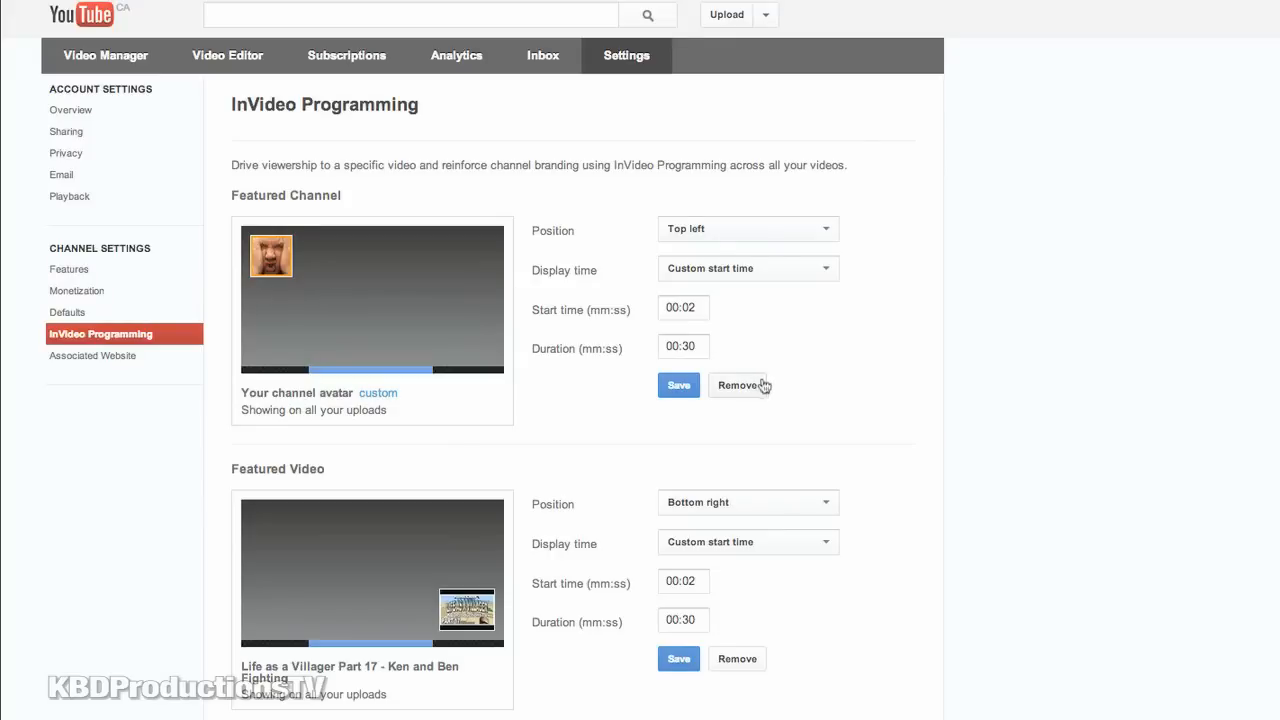
{"action": "mouse_move", "coordinate": [724, 428]}
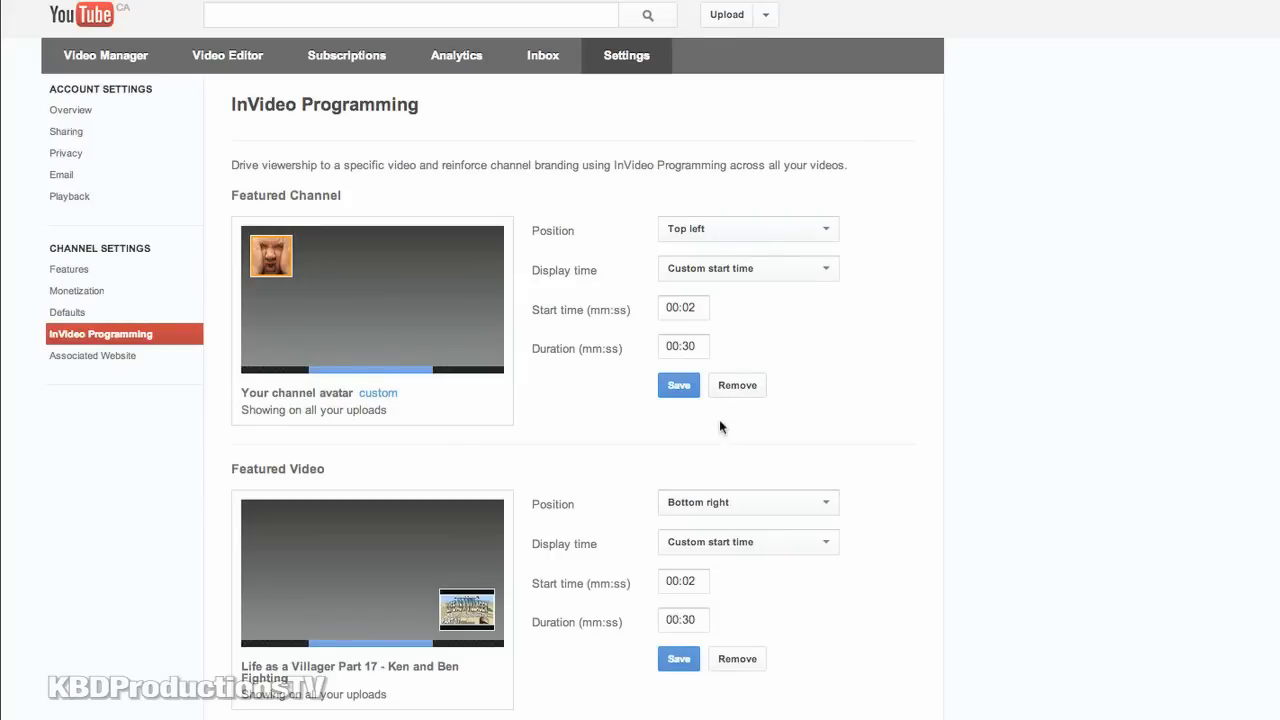
{"action": "left_click", "coordinate": [736, 384]}
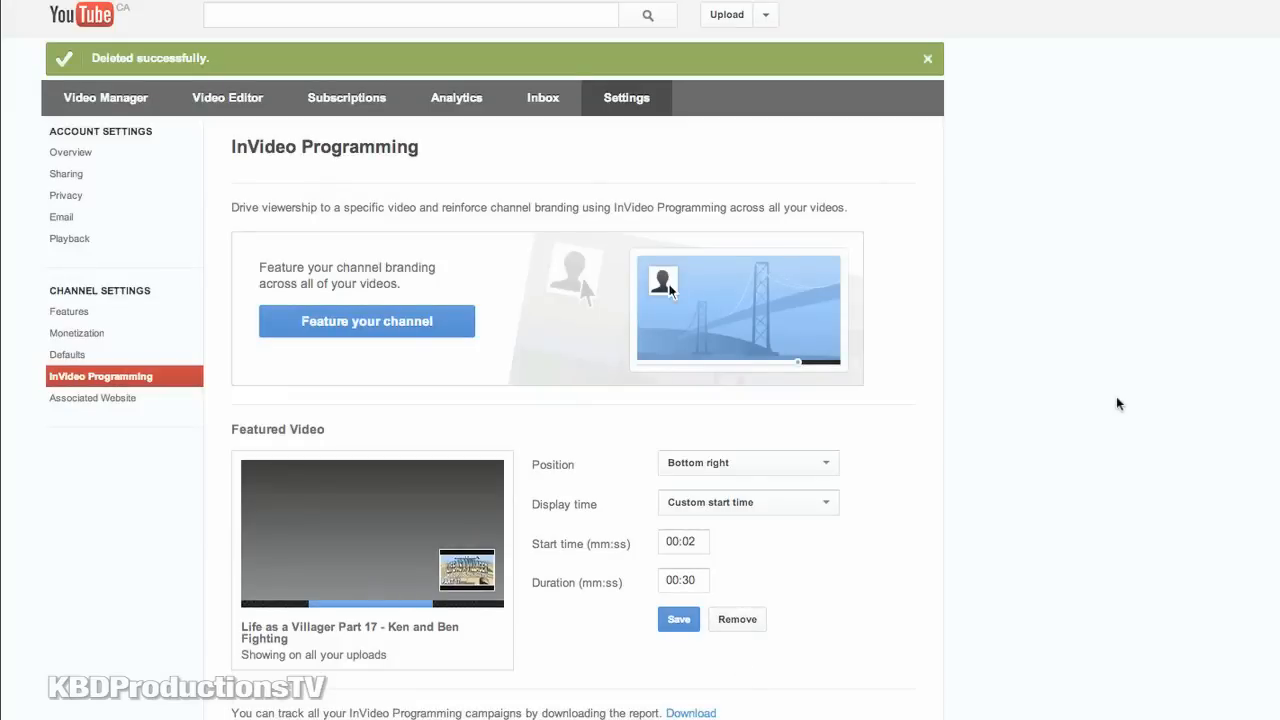
{"action": "mouse_move", "coordinate": [800, 620]}
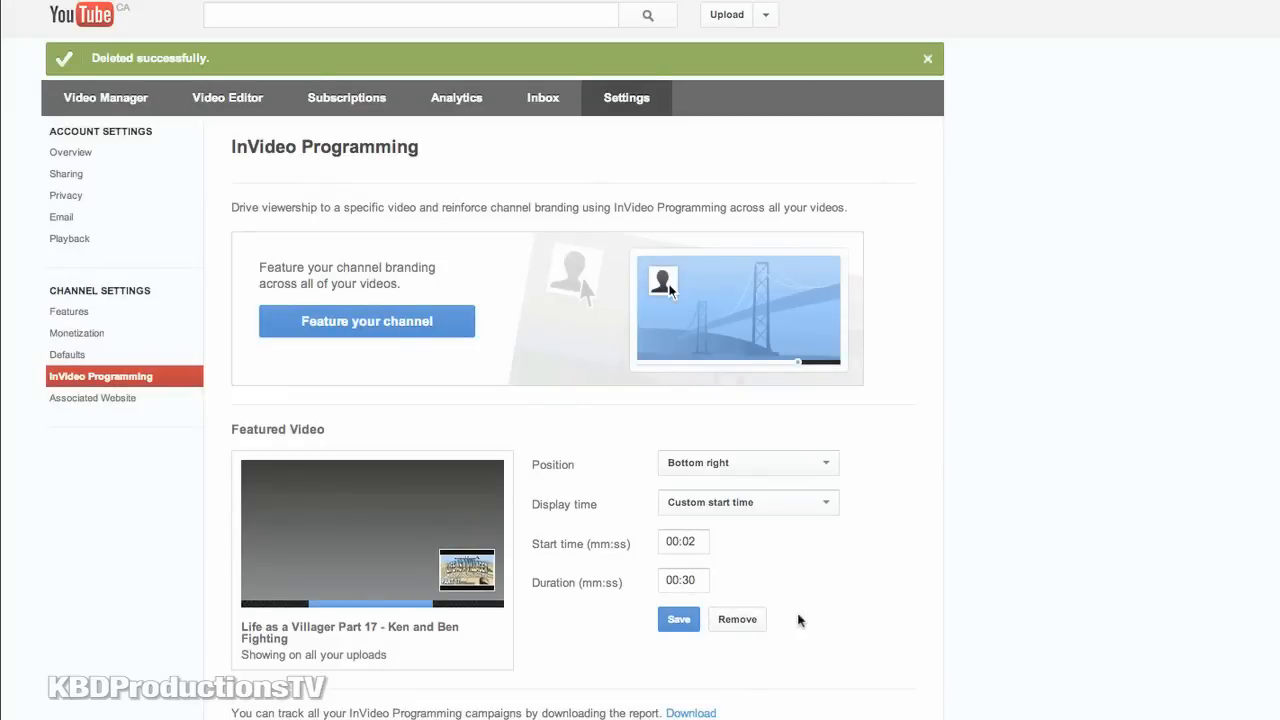
{"action": "left_click", "coordinate": [736, 620]}
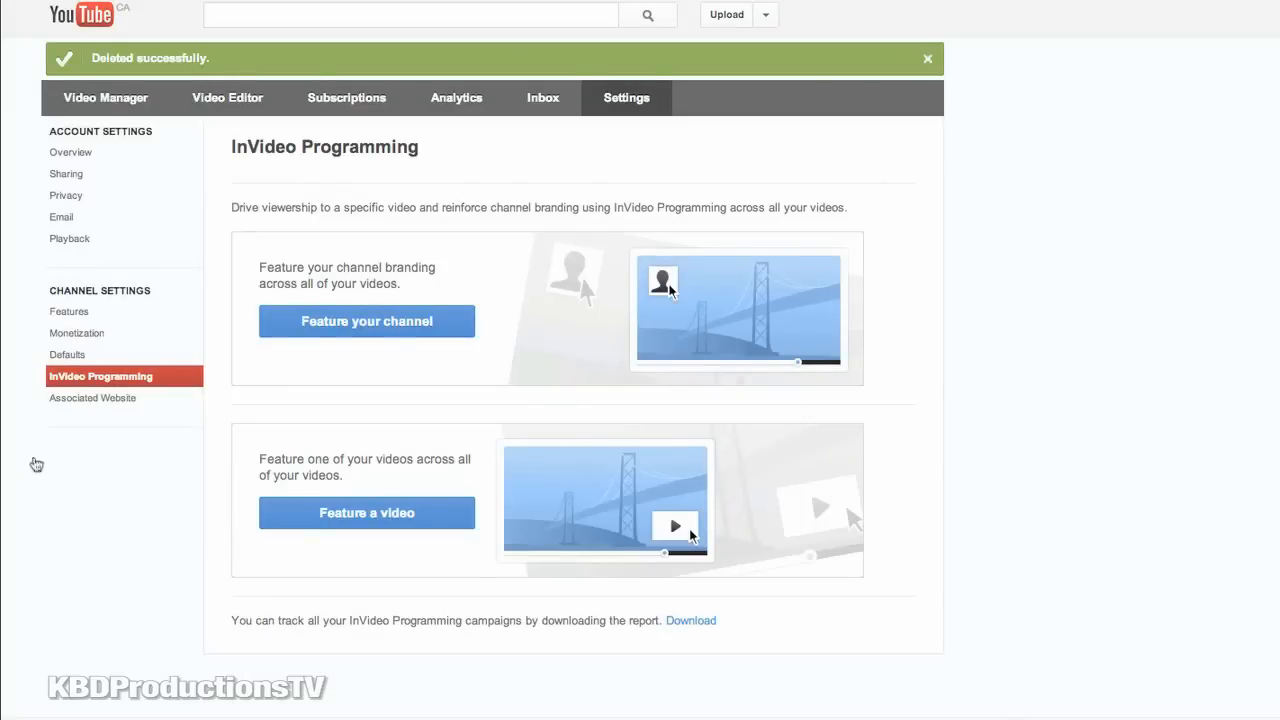
{"action": "mouse_move", "coordinate": [360, 328]}
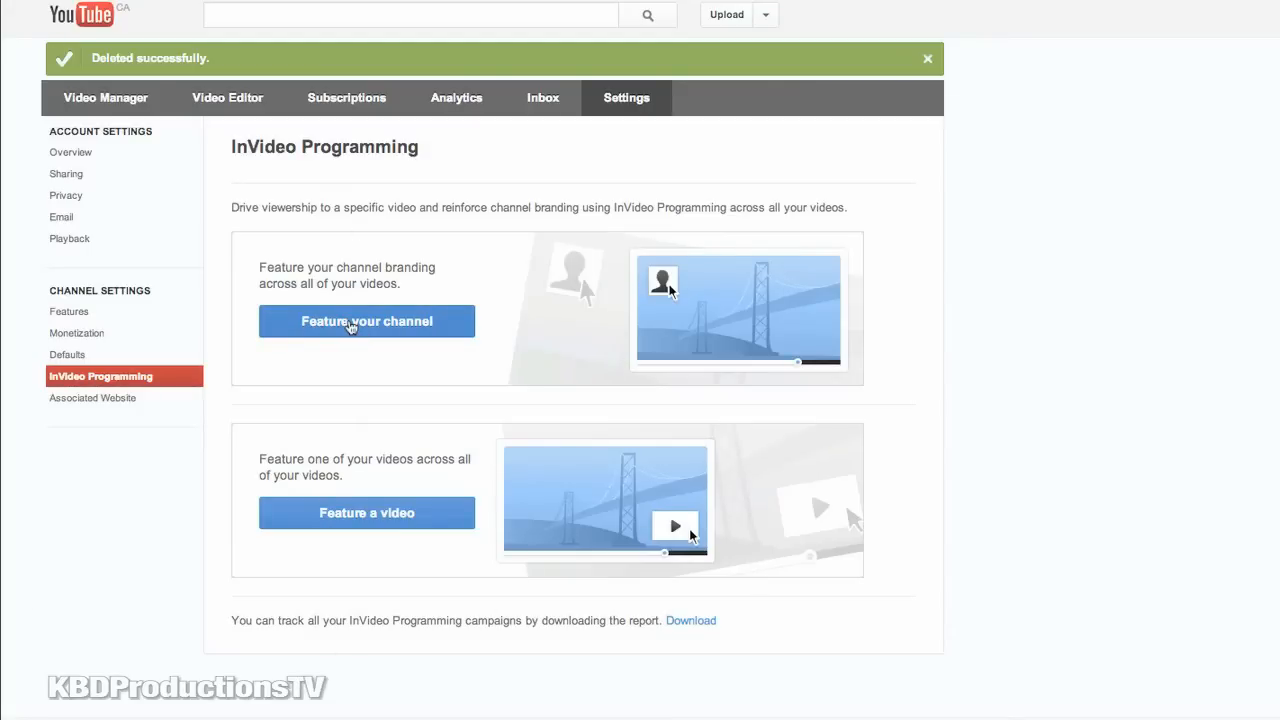
Step: Feature the channel avatar and, after trying other corners, position it top left
{"action": "left_click", "coordinate": [366, 320]}
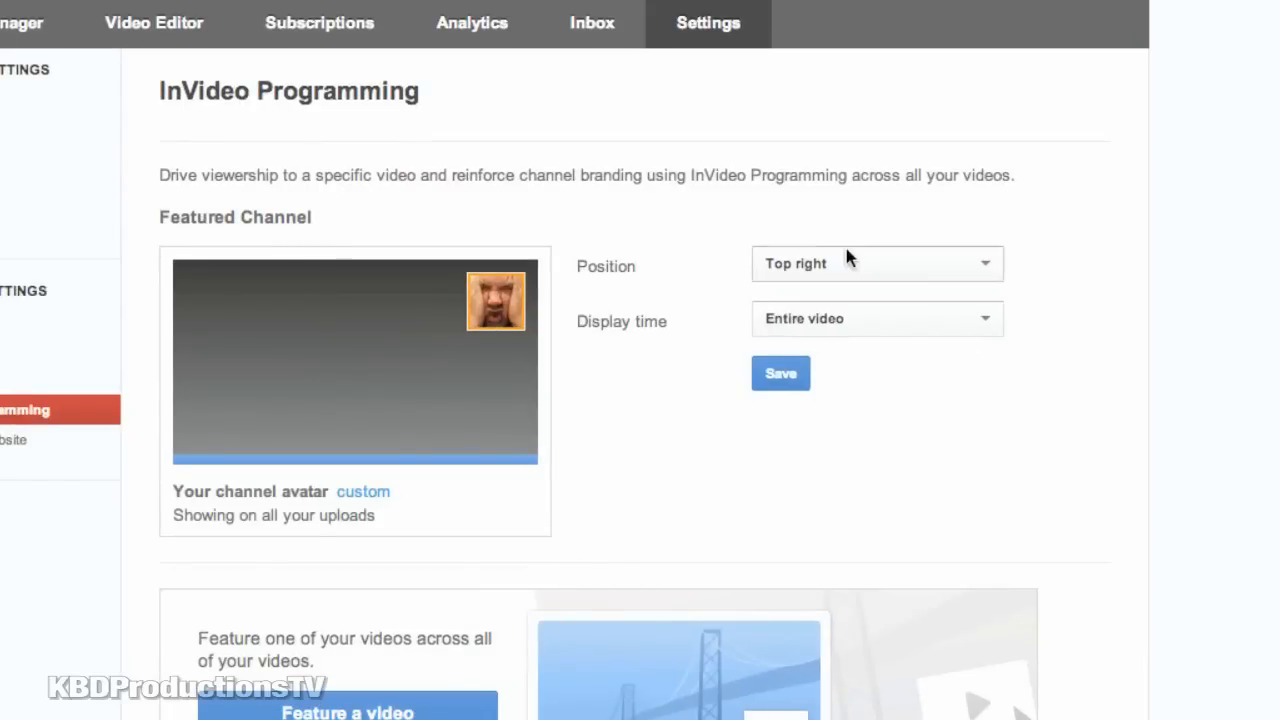
{"action": "left_click", "coordinate": [876, 264]}
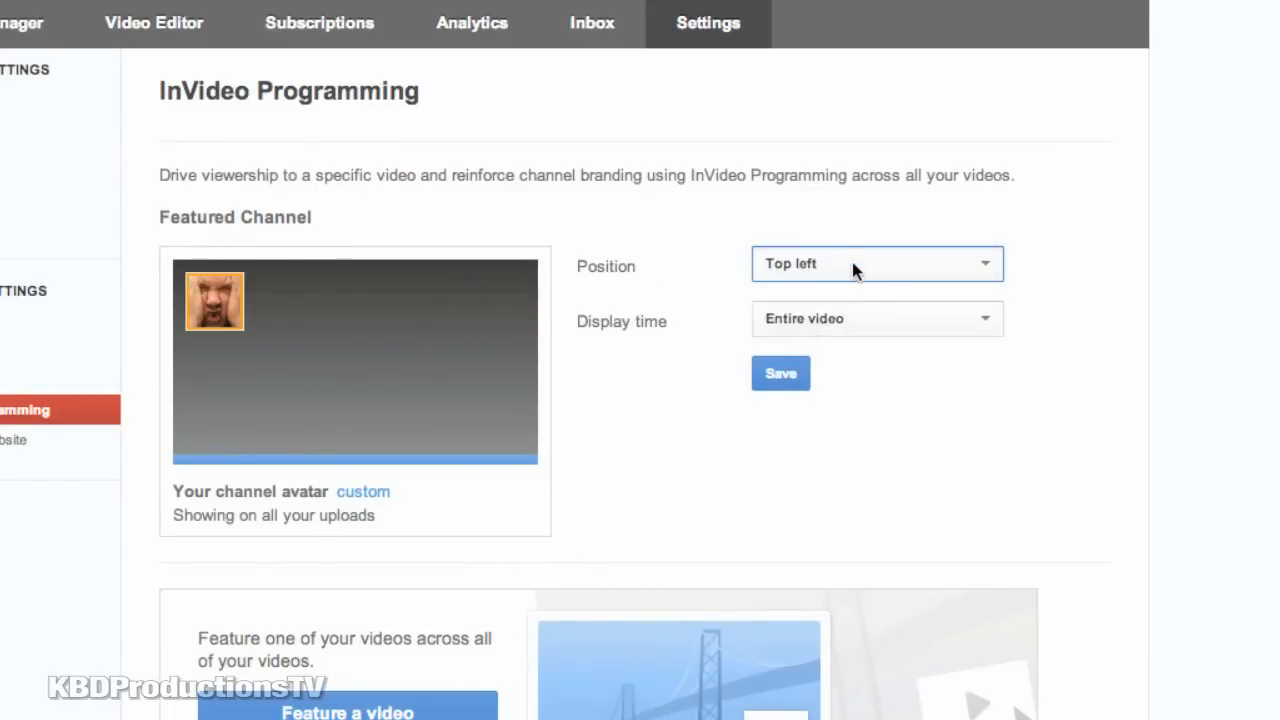
{"action": "left_click", "coordinate": [876, 264]}
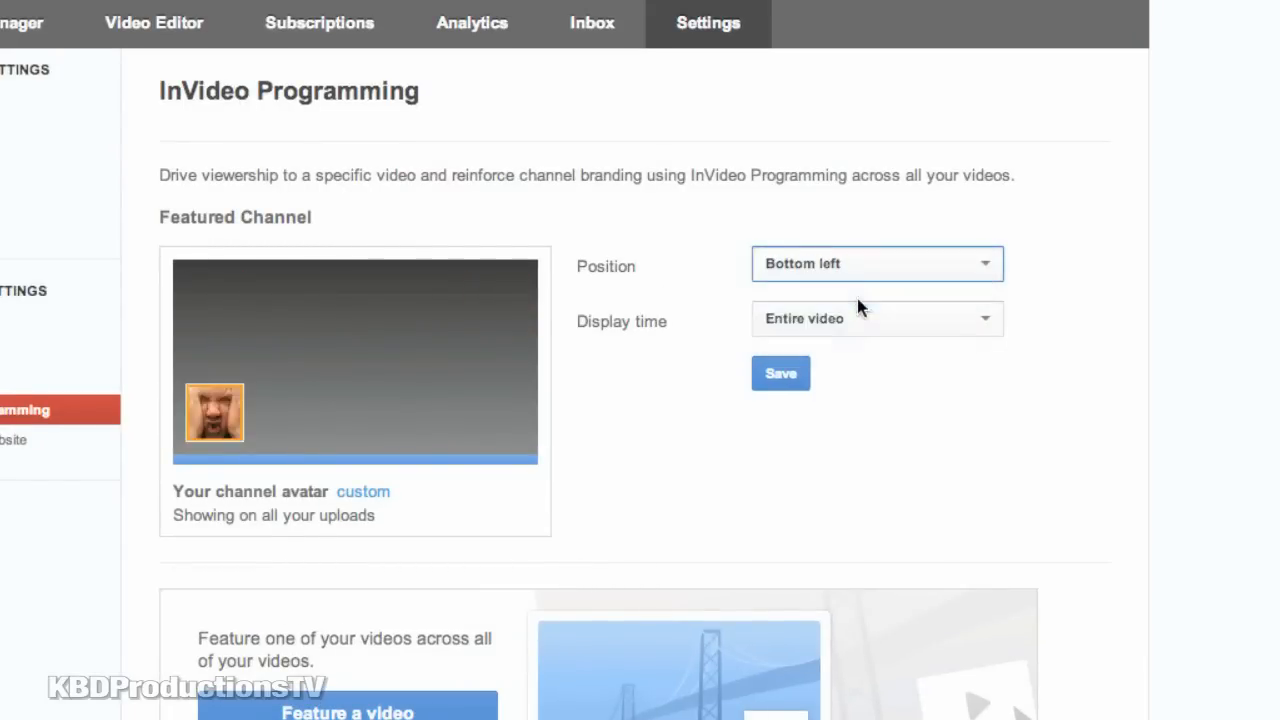
{"action": "left_click", "coordinate": [876, 264]}
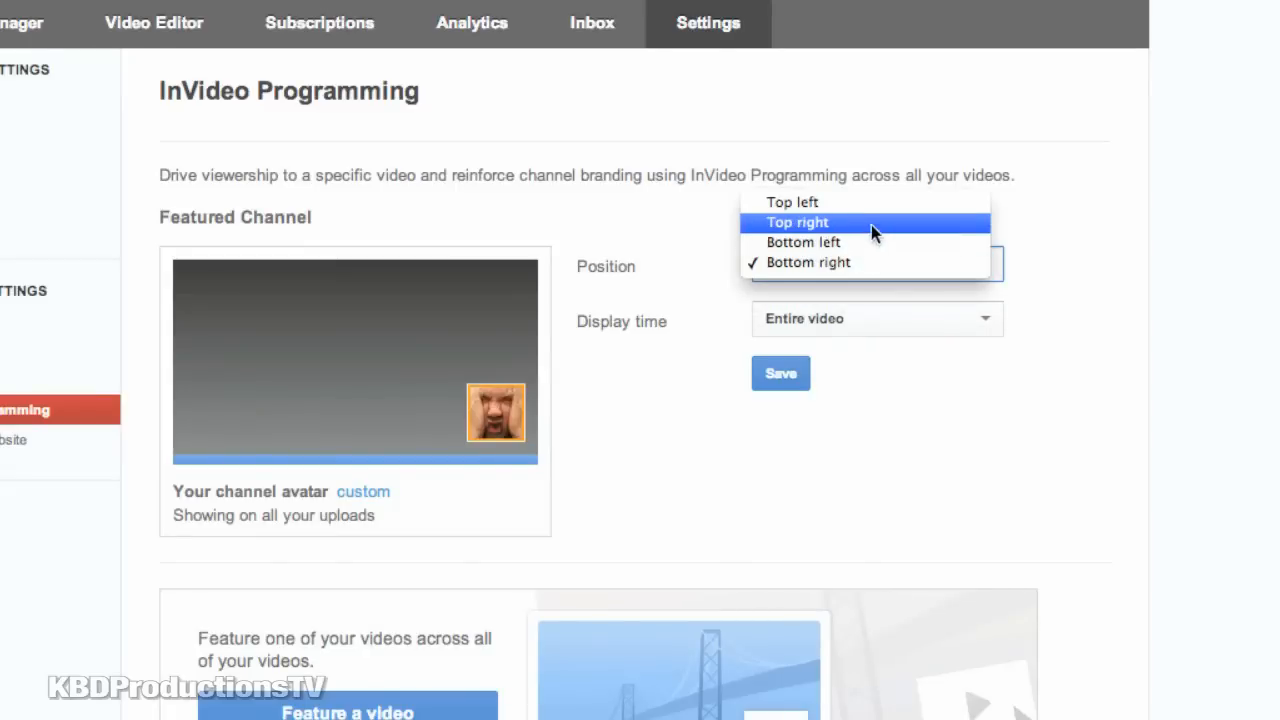
{"action": "left_click", "coordinate": [808, 262]}
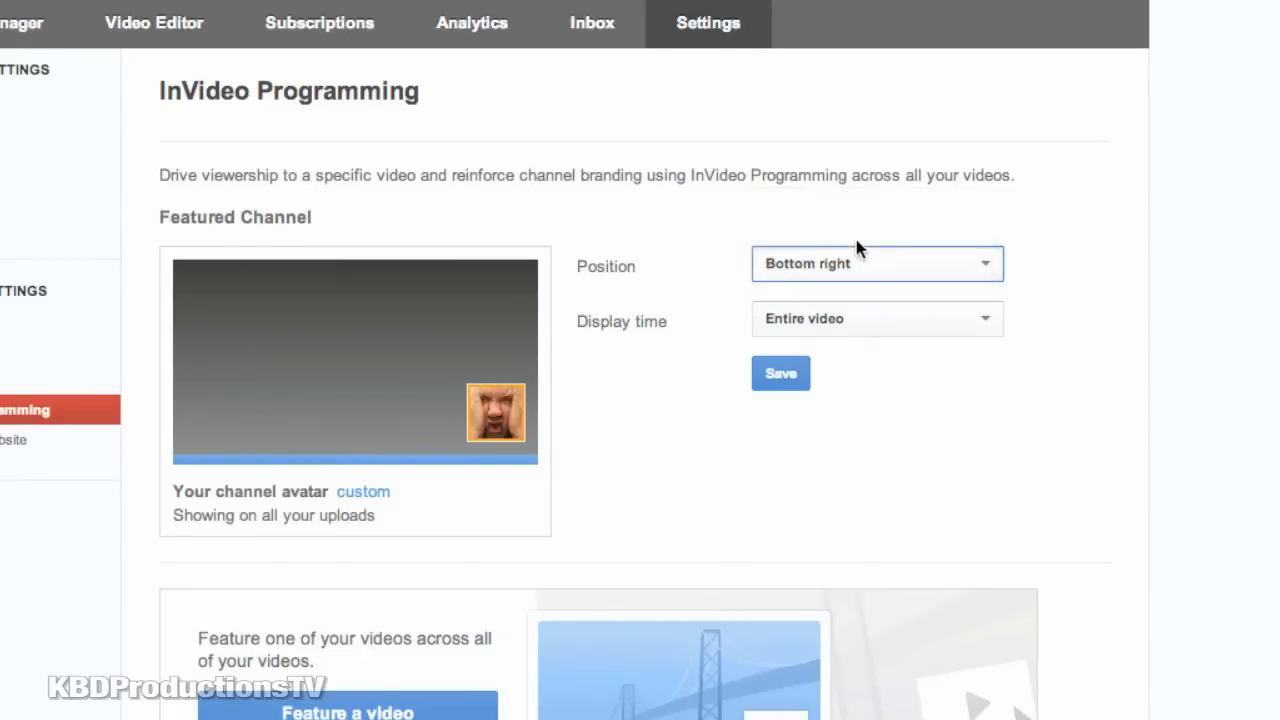
{"action": "left_click", "coordinate": [876, 264]}
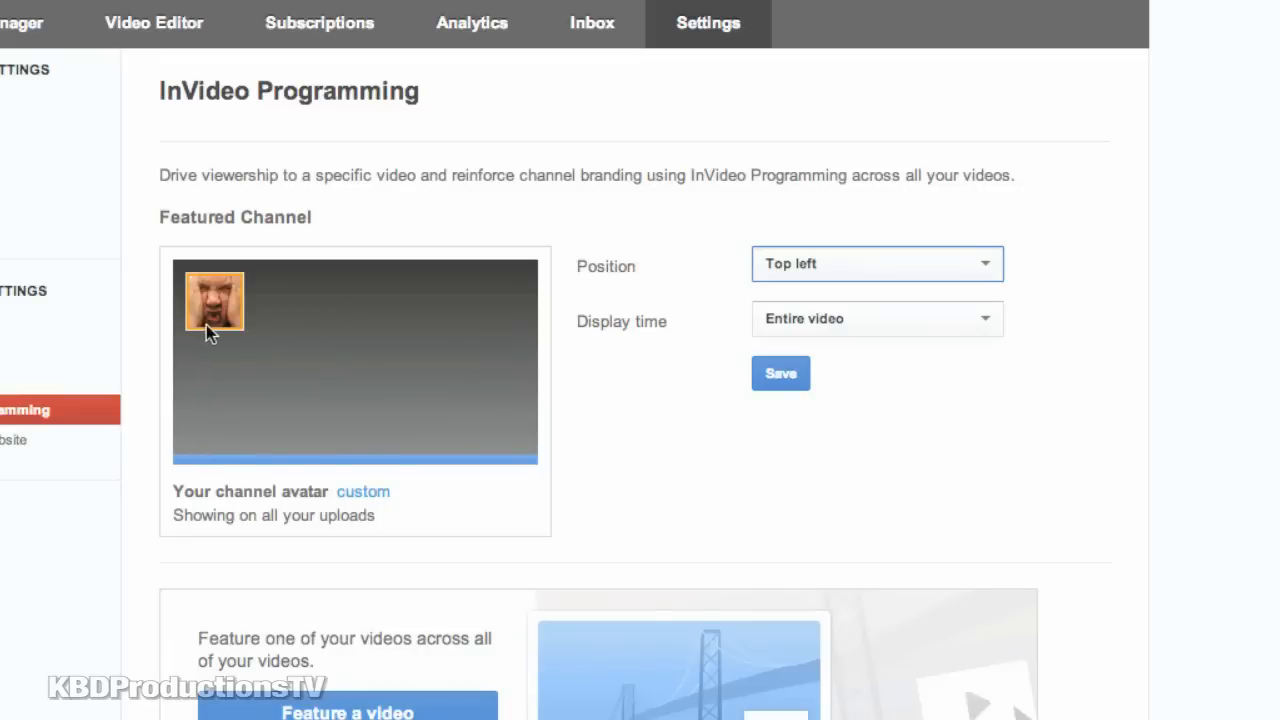
{"action": "mouse_move", "coordinate": [178, 292]}
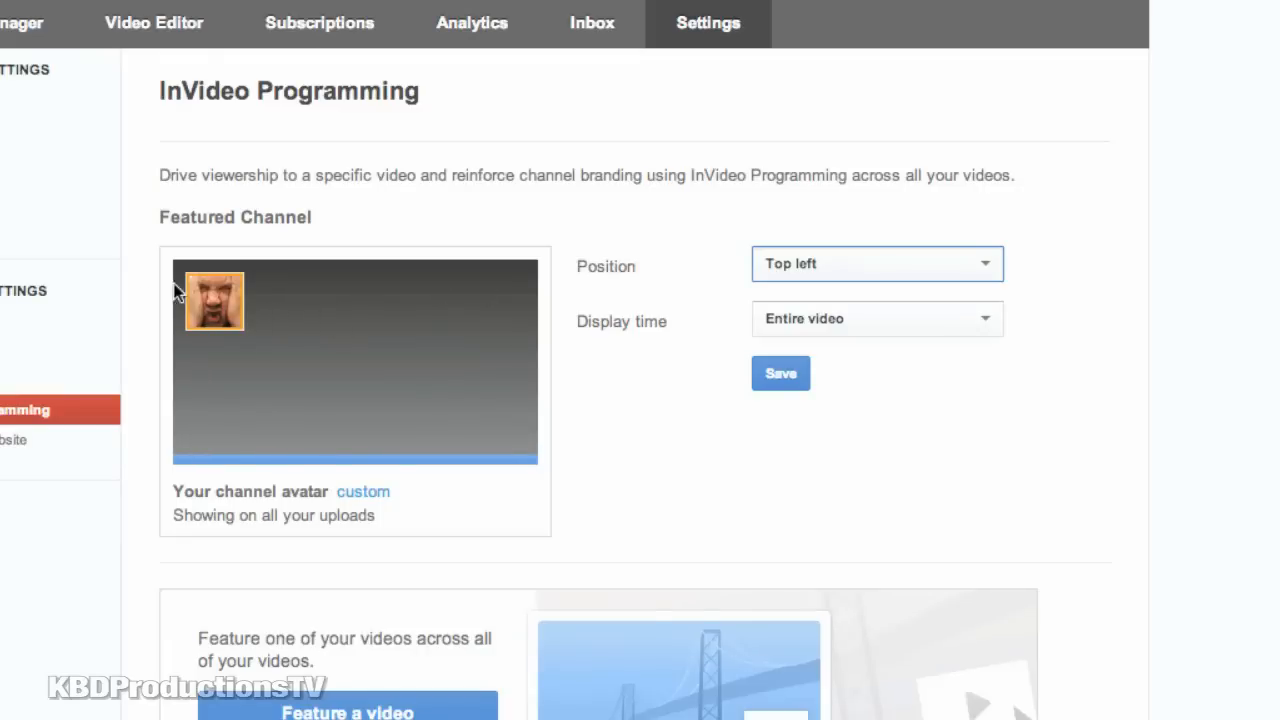
{"action": "mouse_move", "coordinate": [230, 460]}
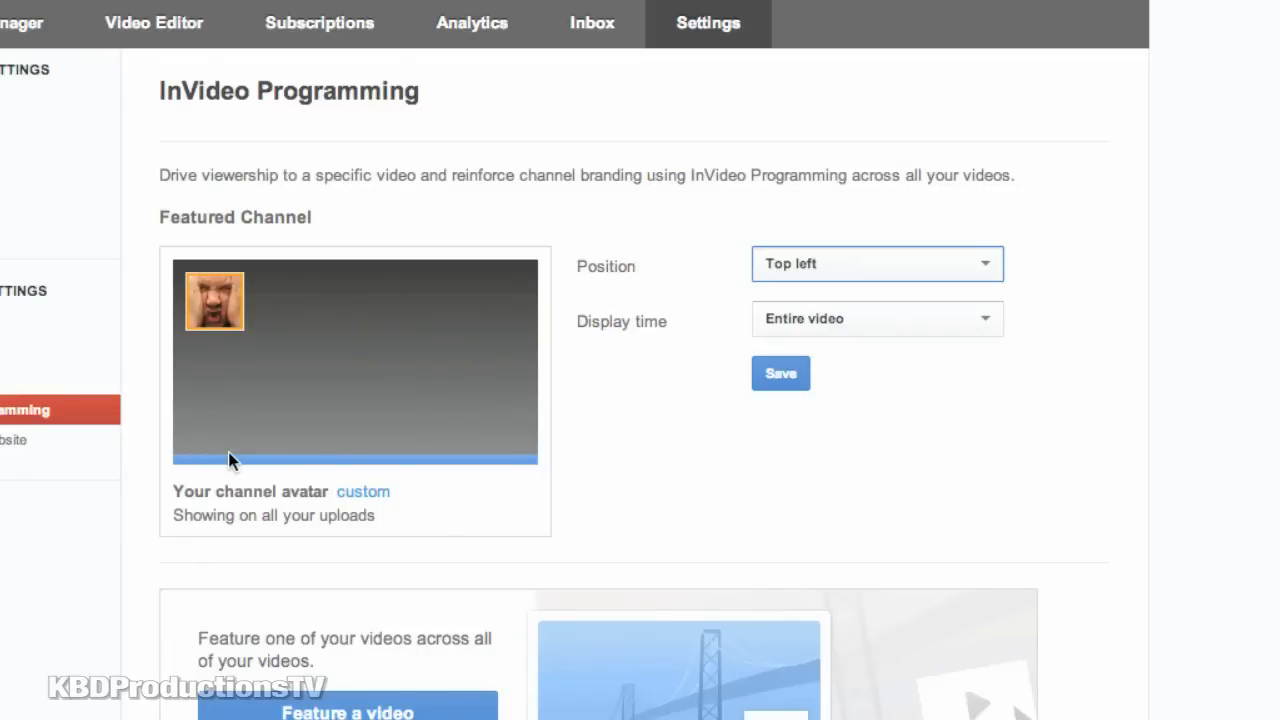
{"action": "mouse_move", "coordinate": [232, 442]}
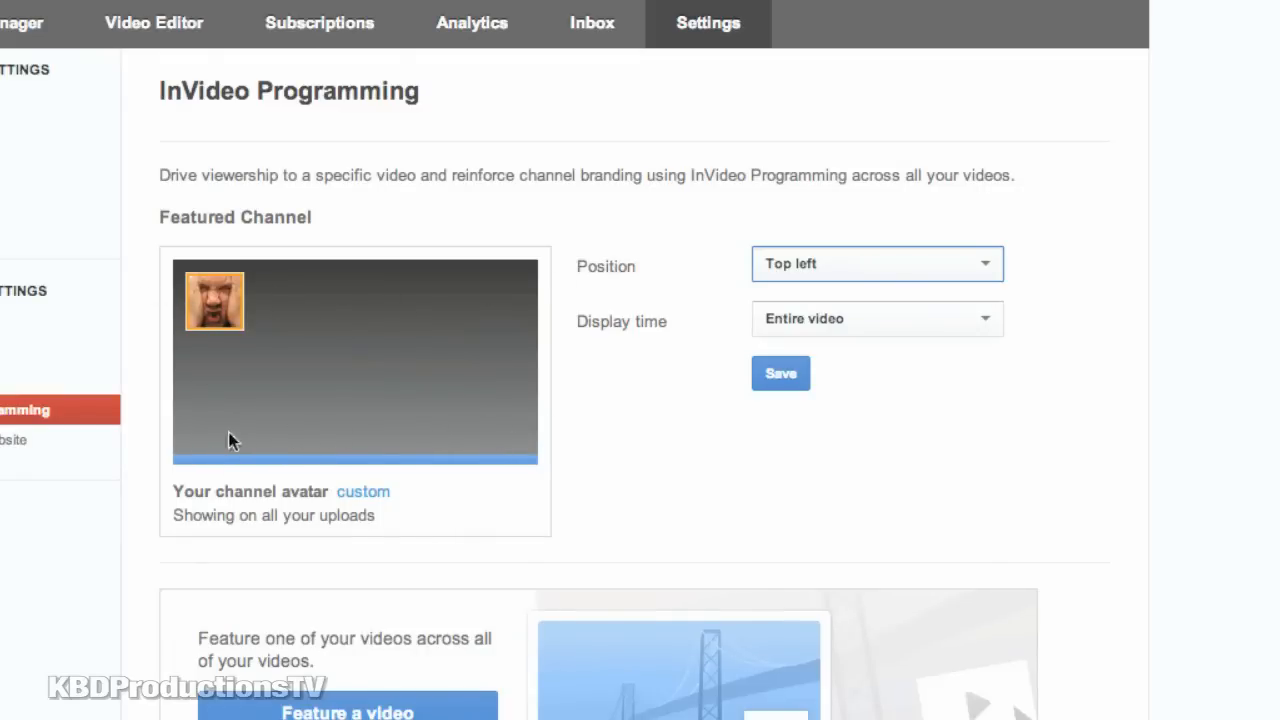
{"action": "mouse_move", "coordinate": [454, 240]}
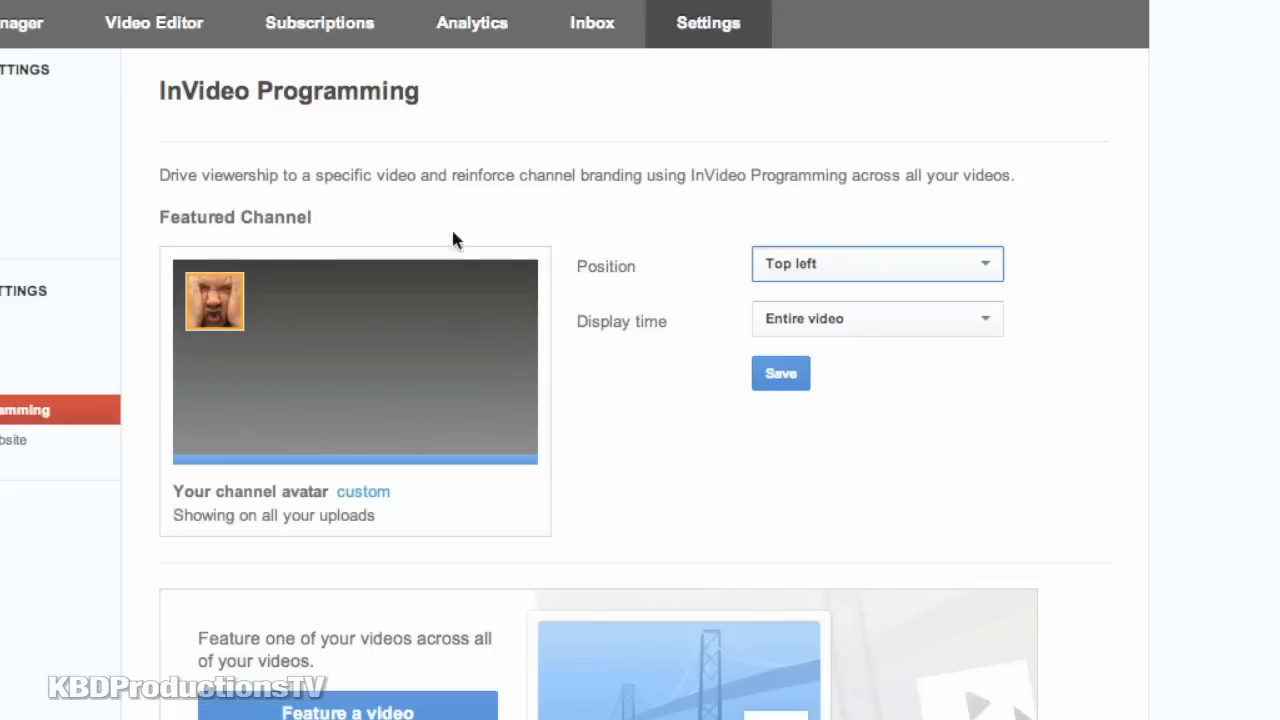
{"action": "mouse_move", "coordinate": [808, 348]}
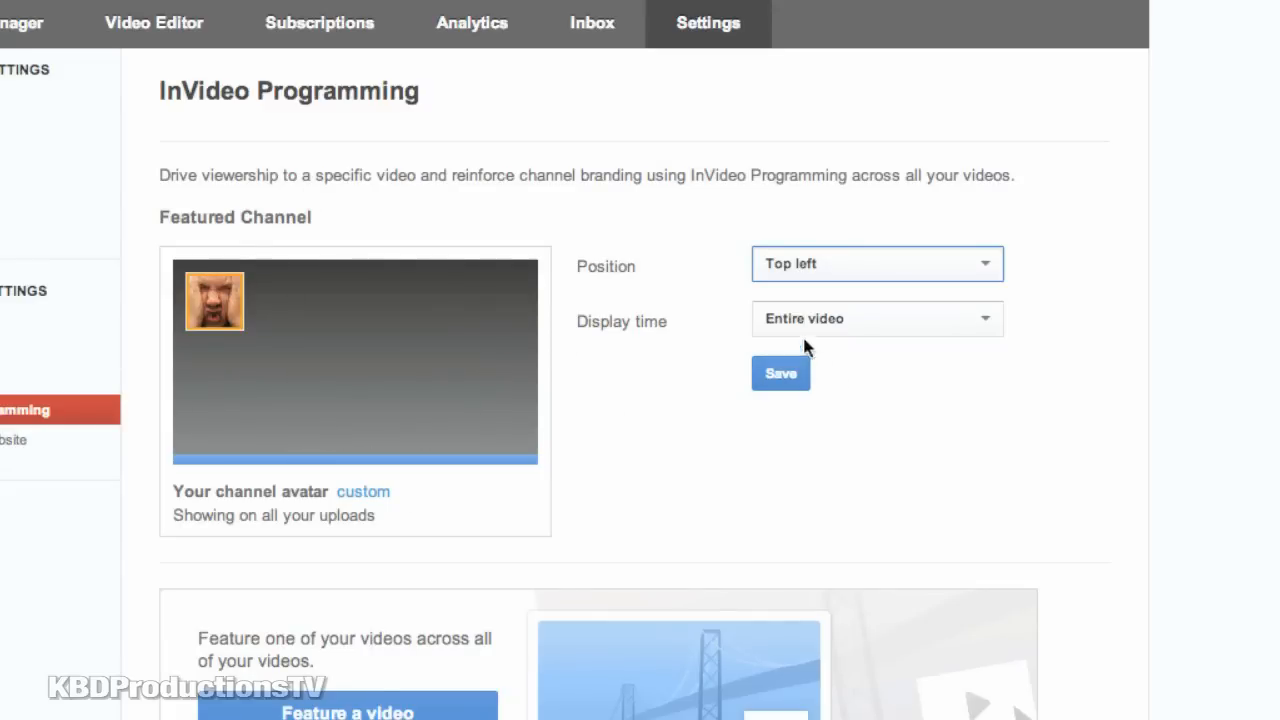
Step: Show the avatar from custom start 00:05 for 00:30 and save the featured channel
{"action": "left_click", "coordinate": [876, 318]}
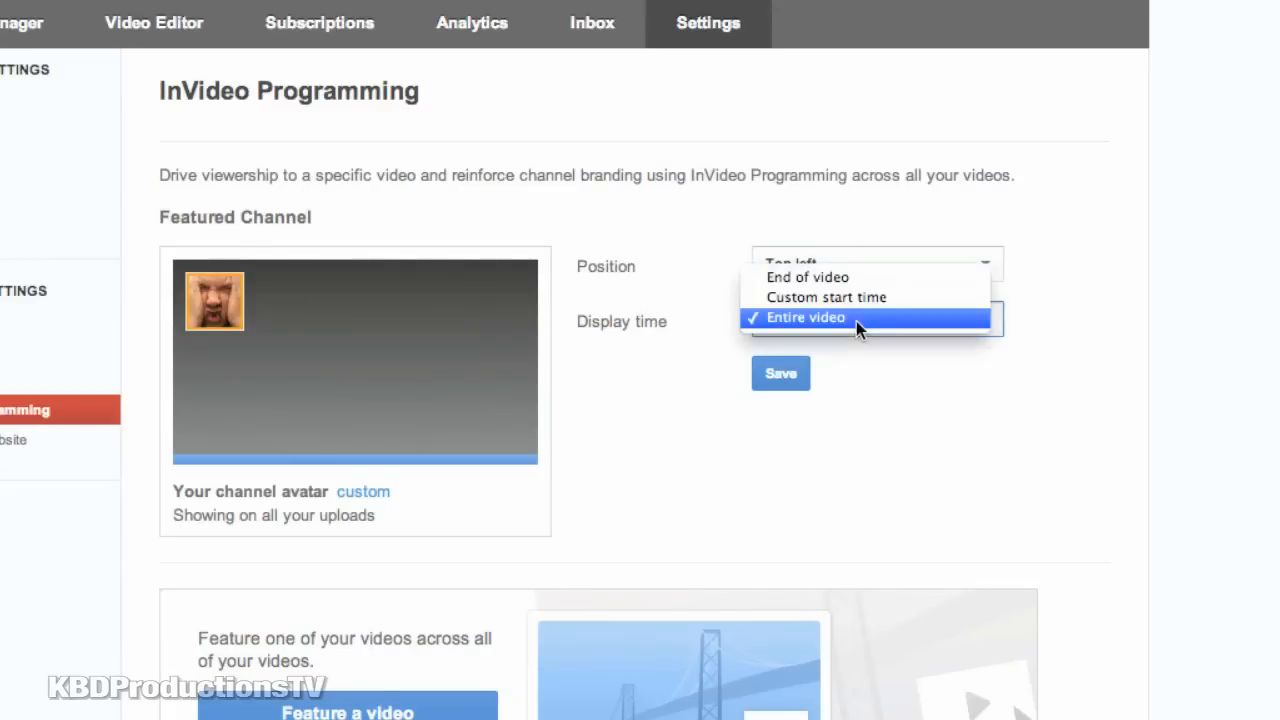
{"action": "mouse_move", "coordinate": [864, 278]}
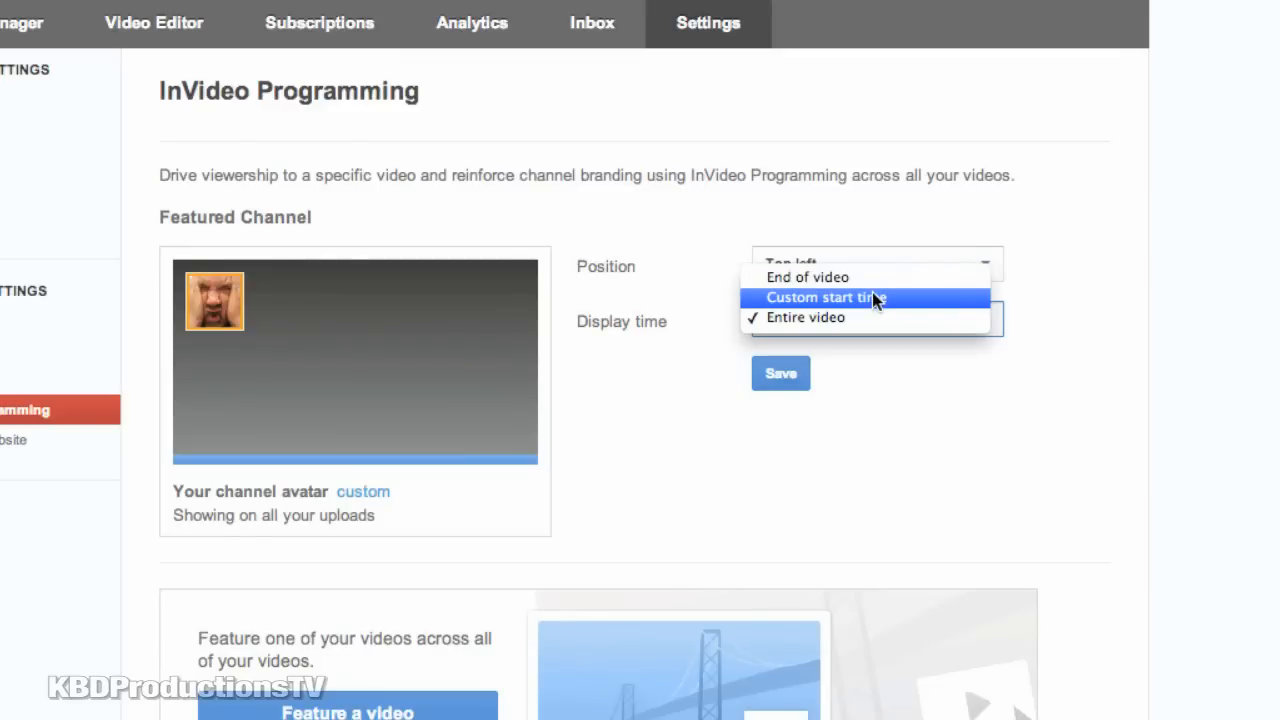
{"action": "left_click", "coordinate": [826, 296]}
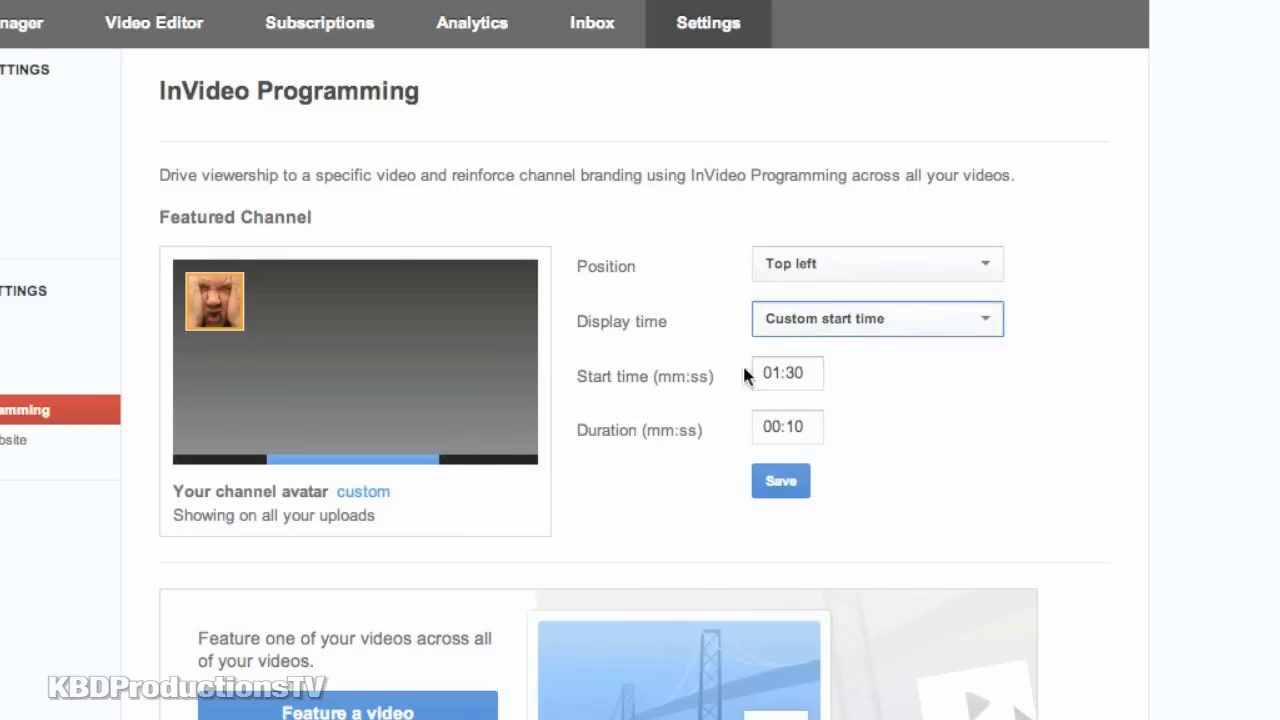
{"action": "triple_click", "coordinate": [784, 374]}
{"action": "type", "text": "00:"}
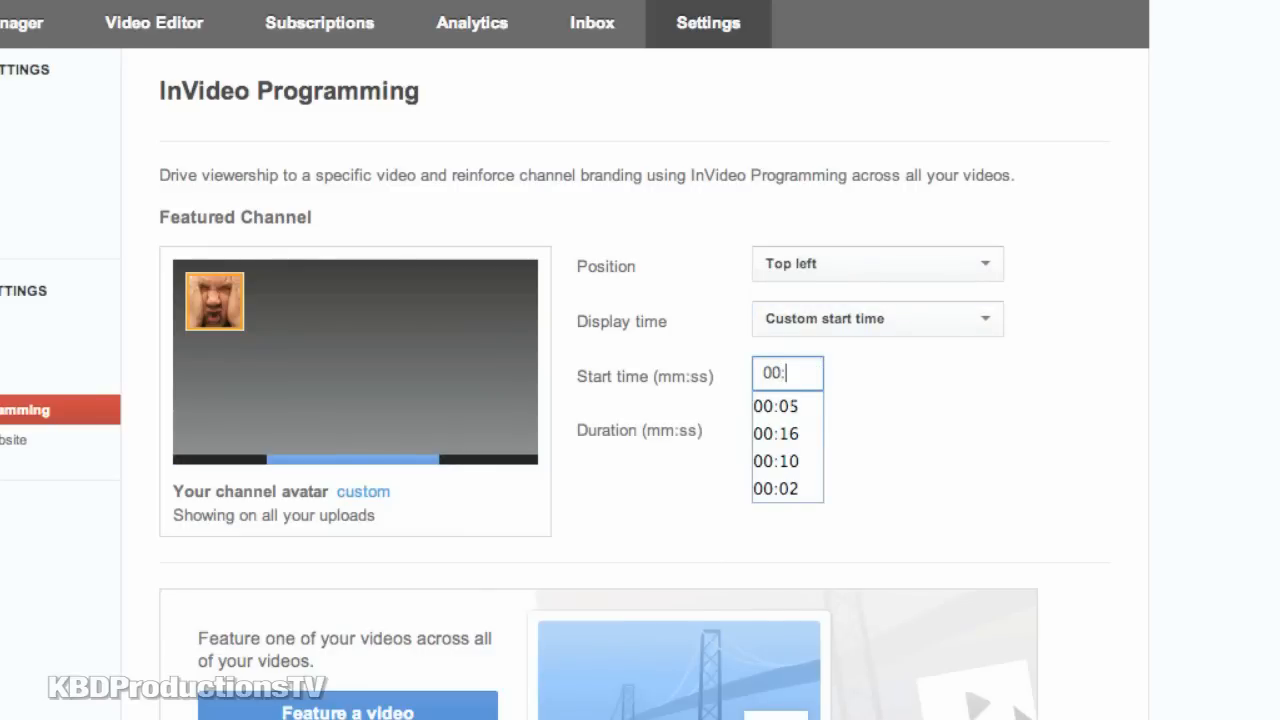
{"action": "type", "text": "05"}
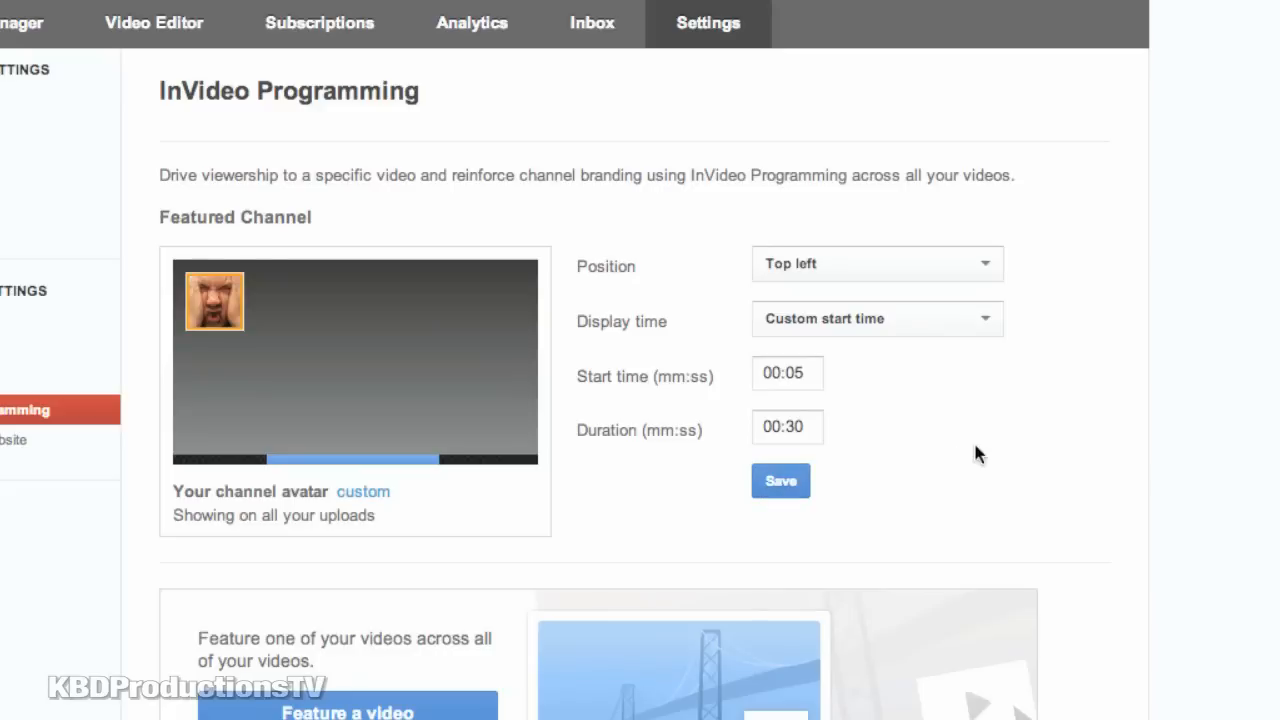
{"action": "left_click", "coordinate": [780, 480]}
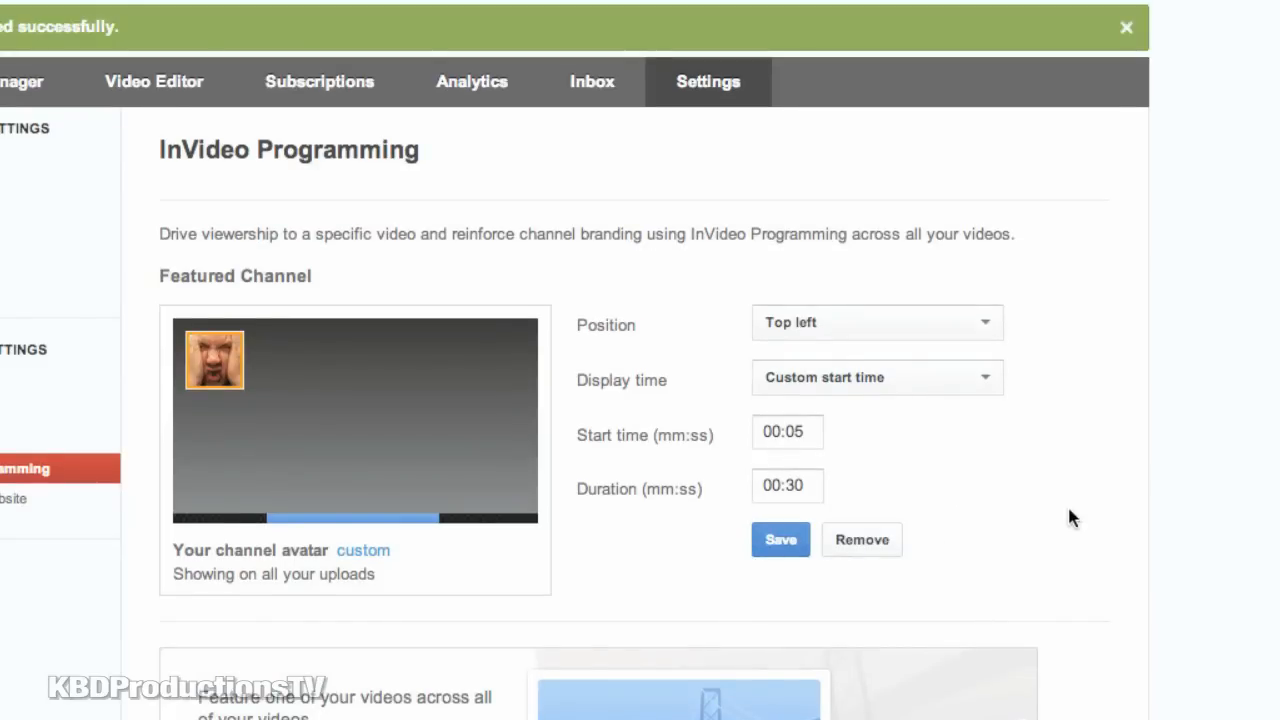
{"action": "scroll", "scroll_direction": "down", "scroll_amount": 3}
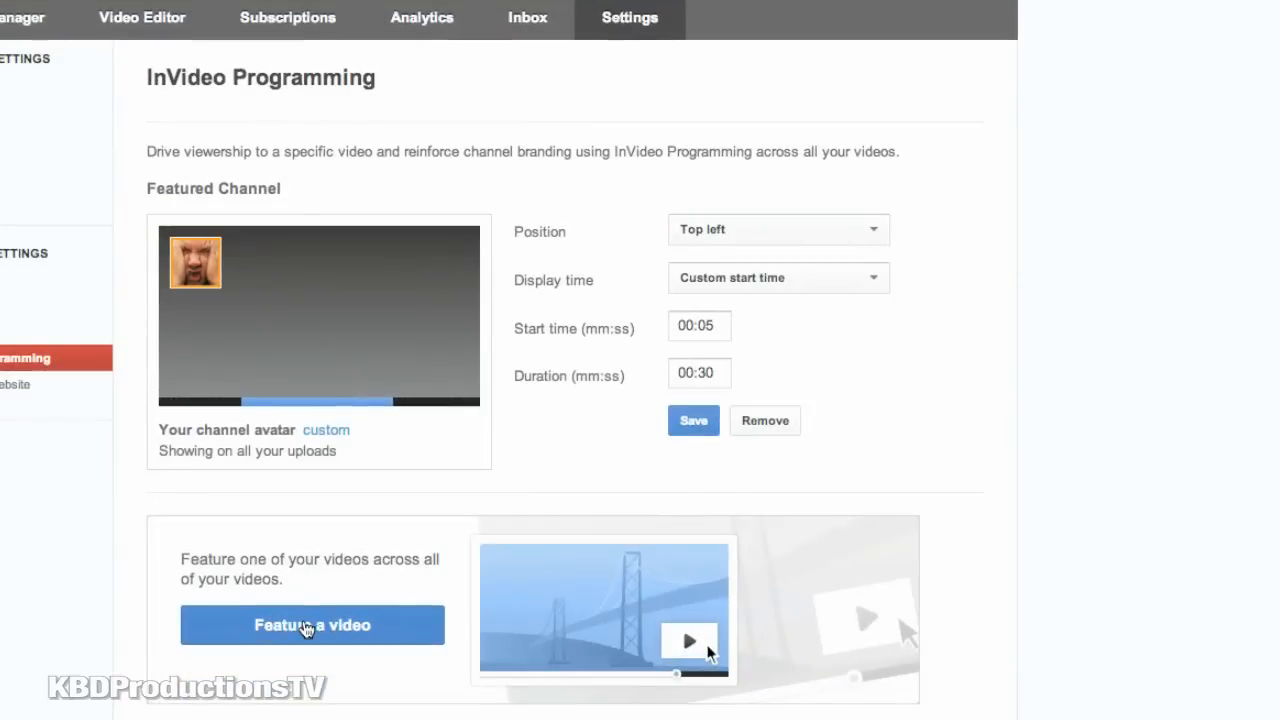
Step: Choose Life as a Villager Part 17 as the featured video and review its position options
{"action": "left_click", "coordinate": [312, 624]}
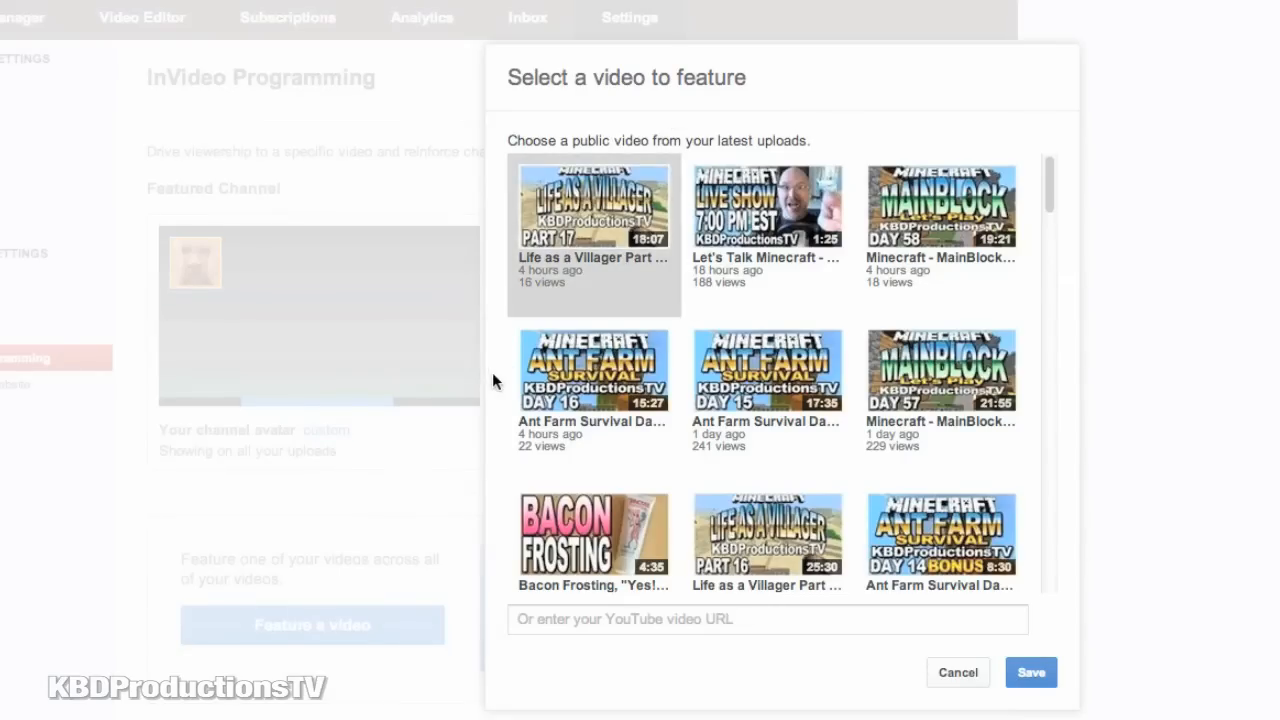
{"action": "left_click", "coordinate": [592, 206]}
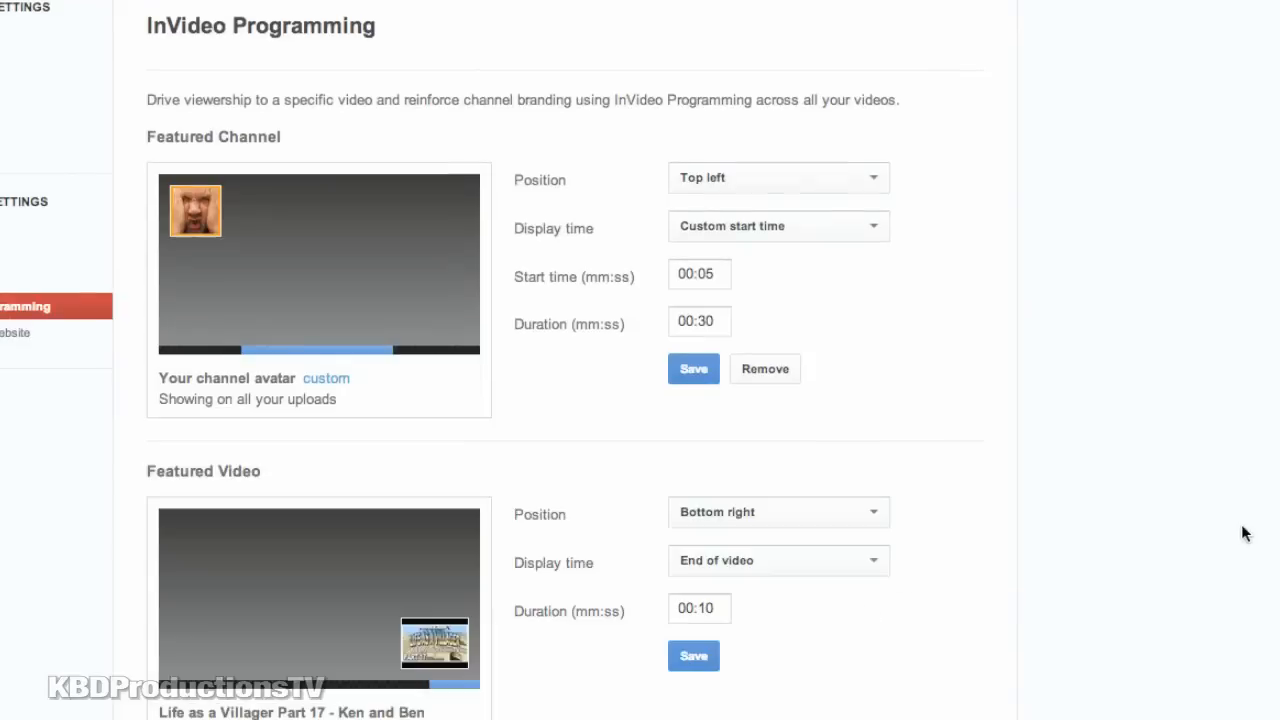
{"action": "left_click", "coordinate": [776, 512]}
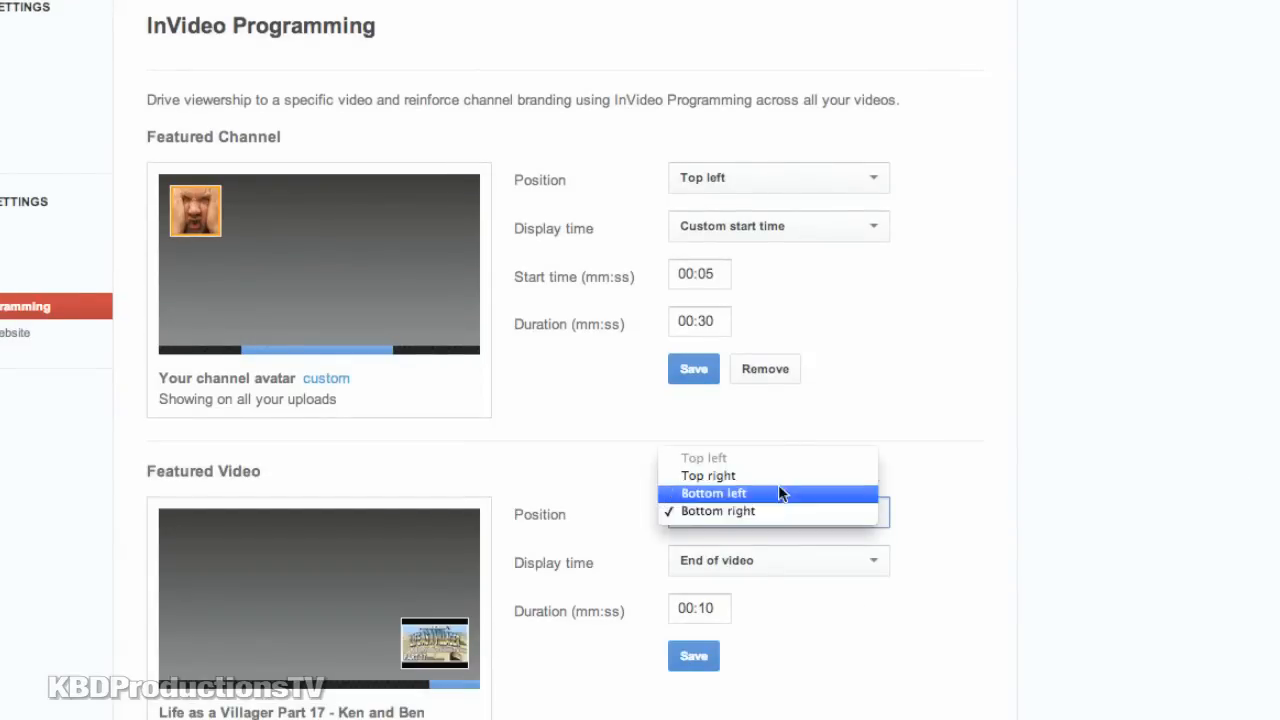
{"action": "mouse_move", "coordinate": [748, 460]}
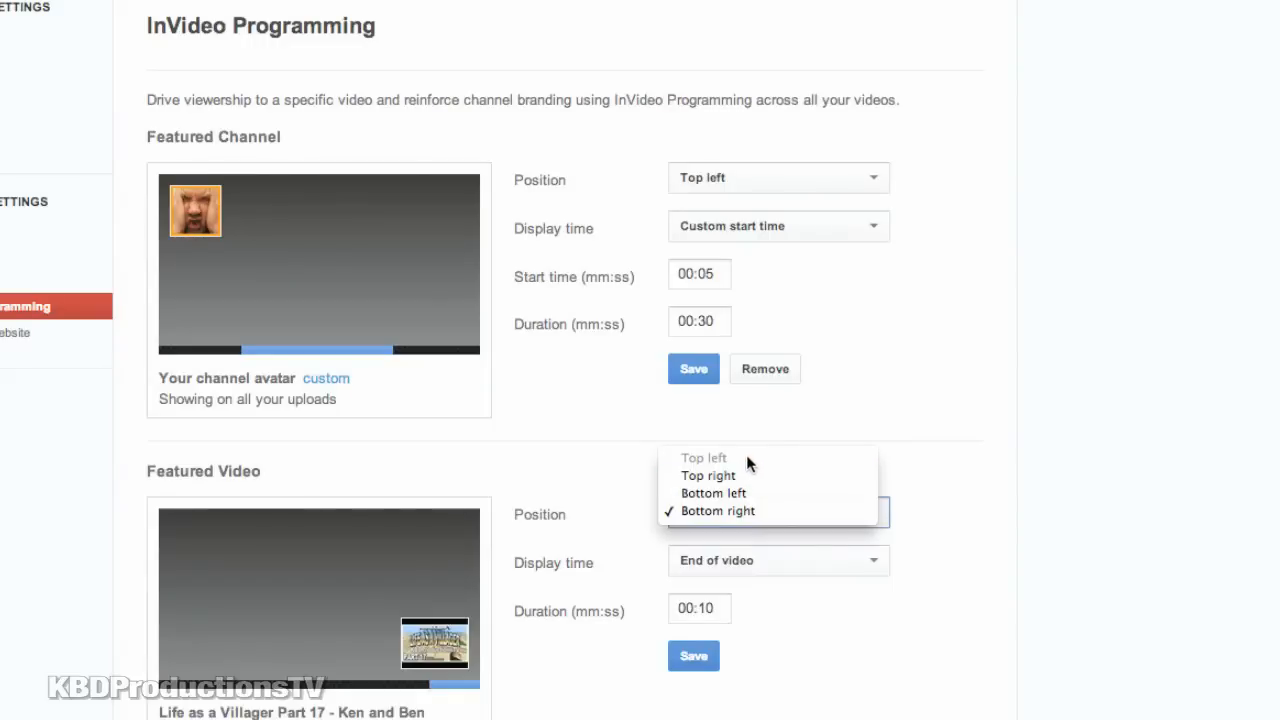
{"action": "mouse_move", "coordinate": [632, 416]}
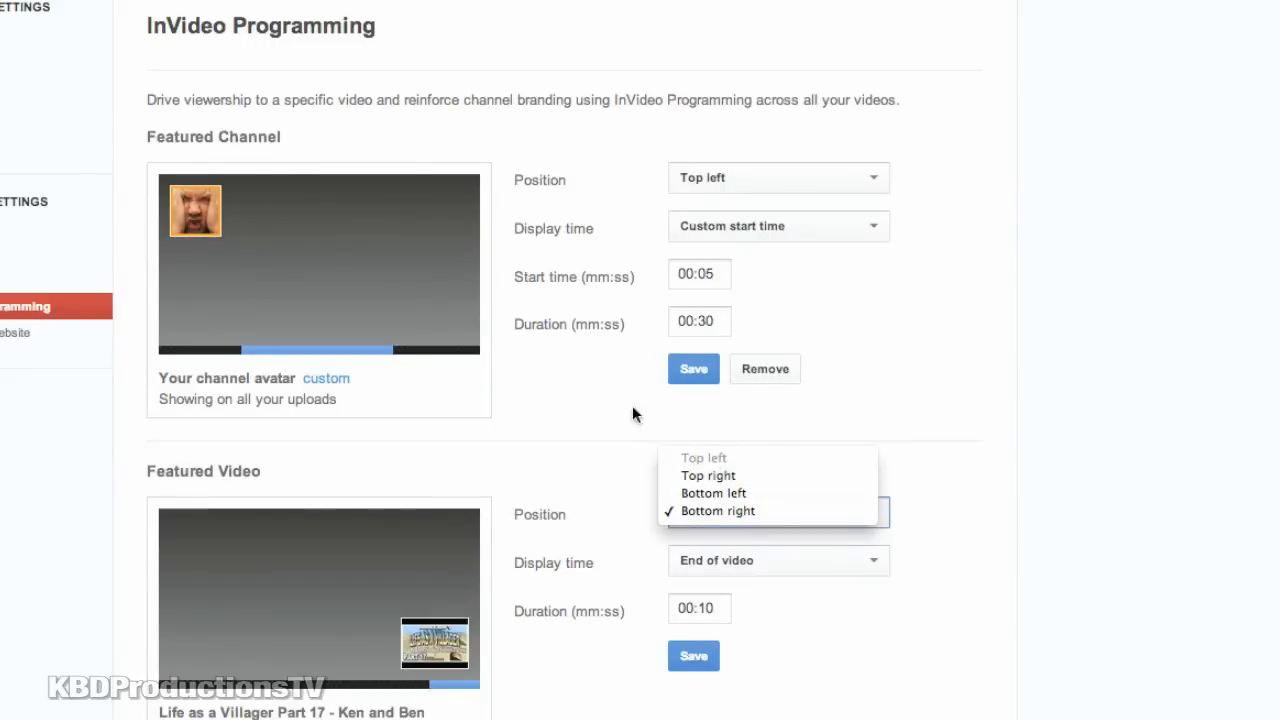
{"action": "mouse_move", "coordinate": [696, 464]}
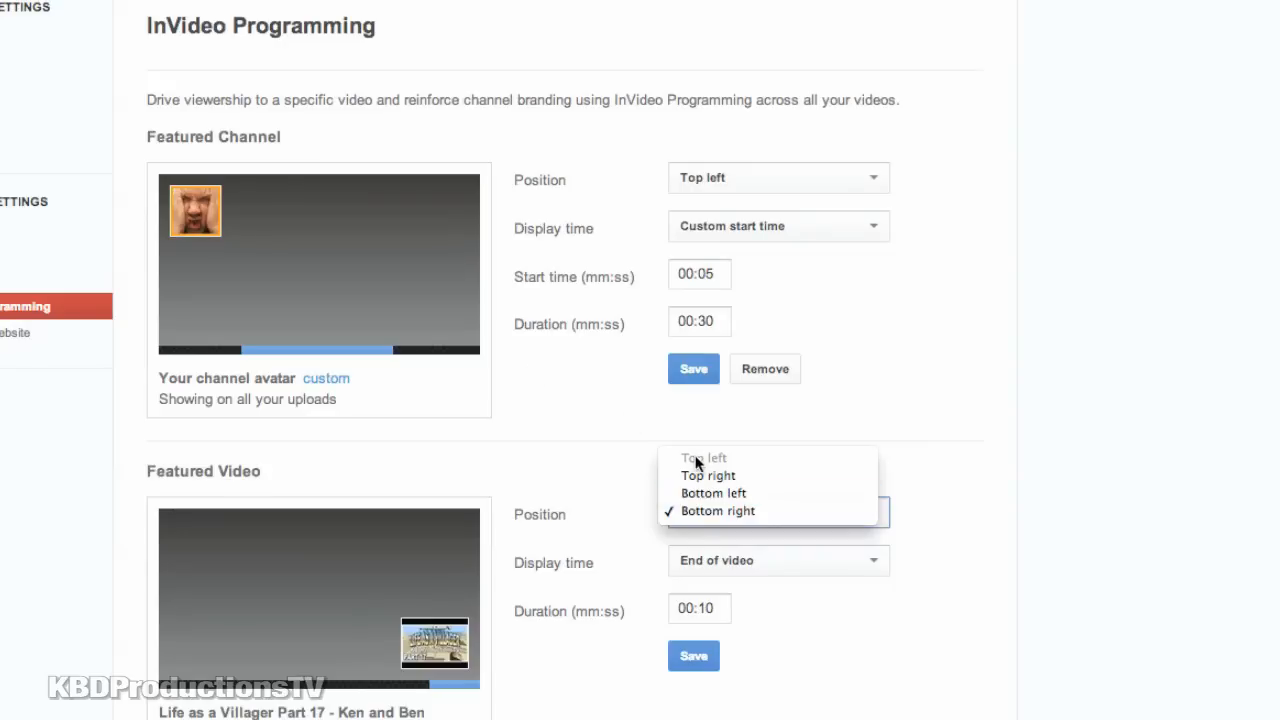
{"action": "mouse_move", "coordinate": [704, 492]}
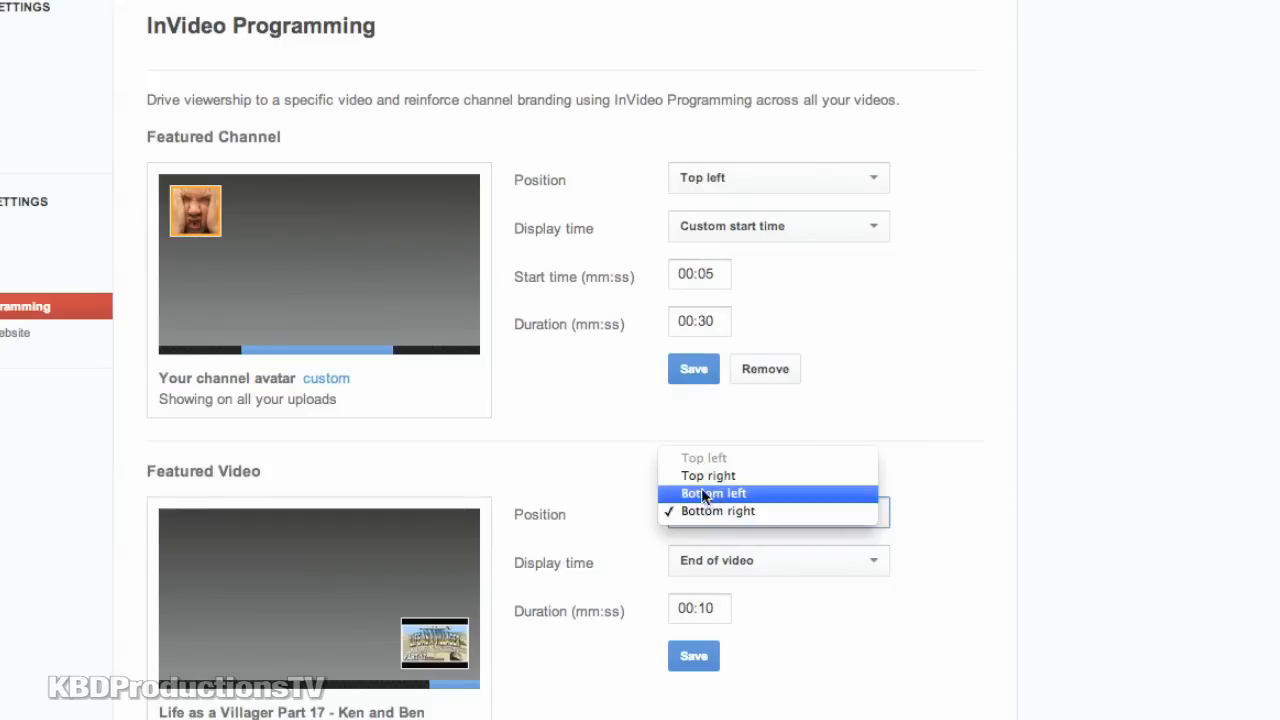
{"action": "mouse_move", "coordinate": [752, 592]}
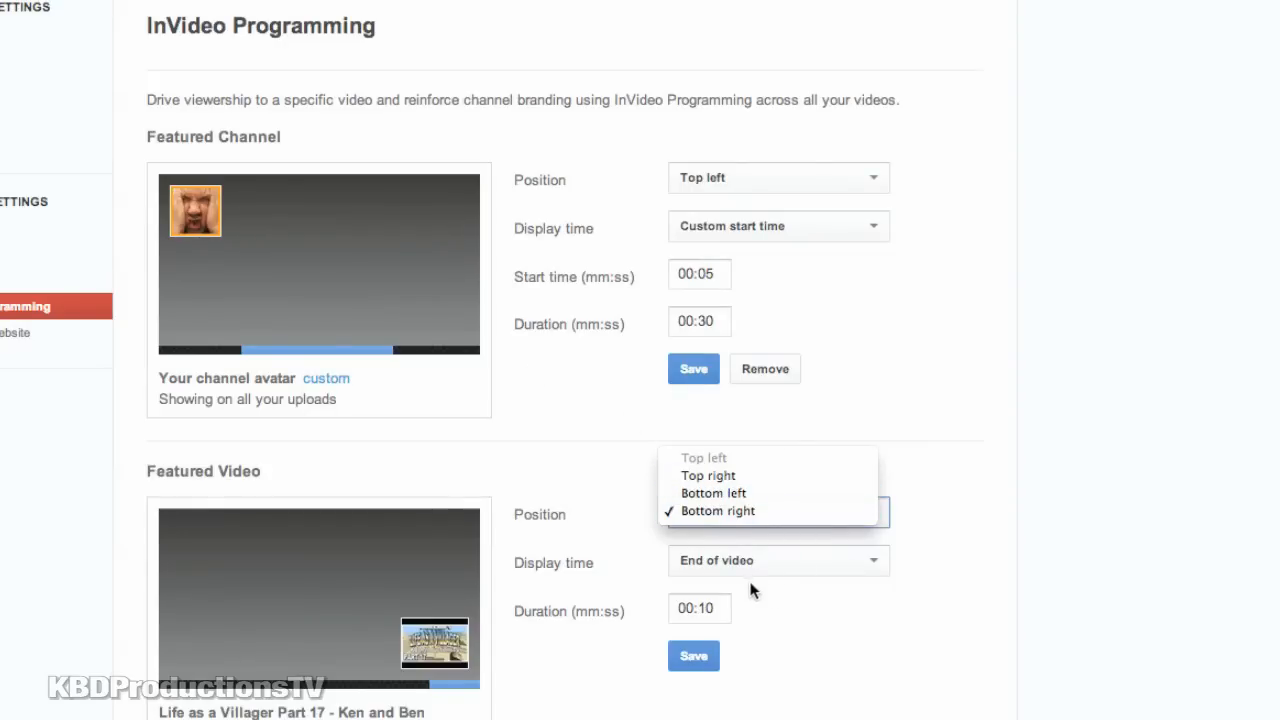
Step: Keep the featured video bottom right with custom start 00:05 and duration 00:30
{"action": "left_click", "coordinate": [718, 512]}
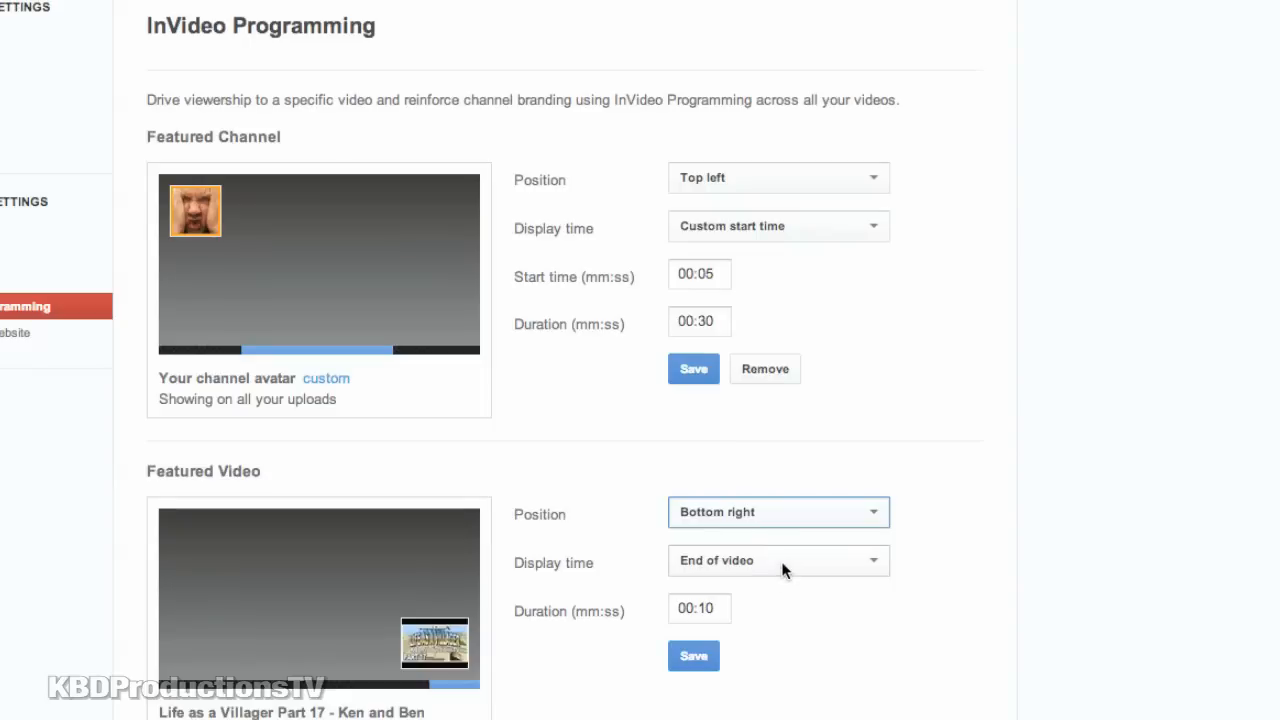
{"action": "left_click", "coordinate": [778, 560]}
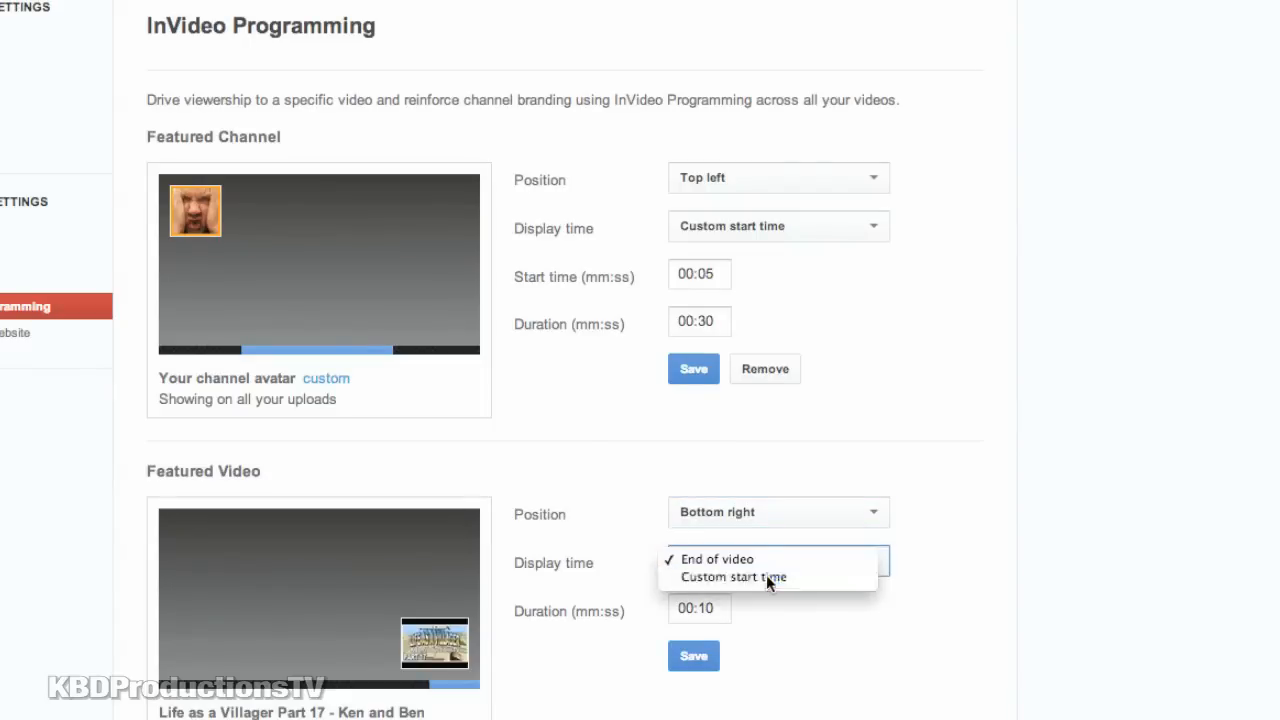
{"action": "left_click", "coordinate": [732, 576]}
{"action": "type", "text": "00:10"}
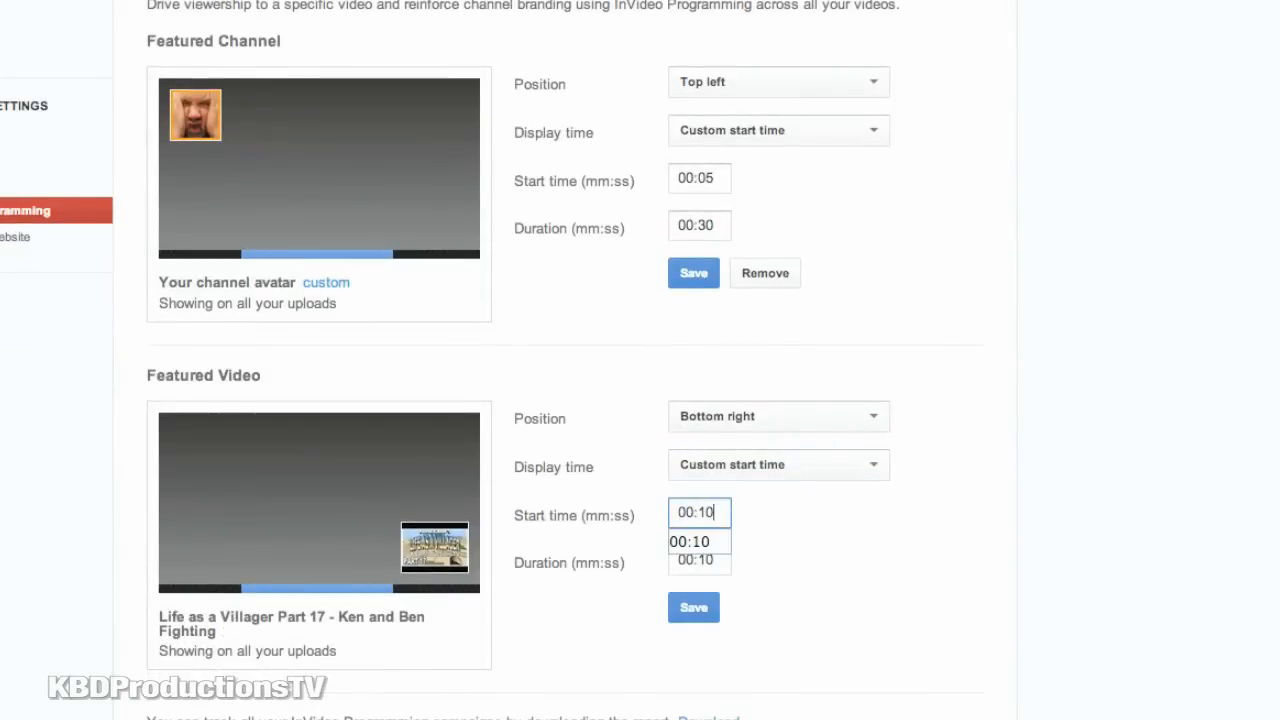
{"action": "left_click", "coordinate": [688, 540]}
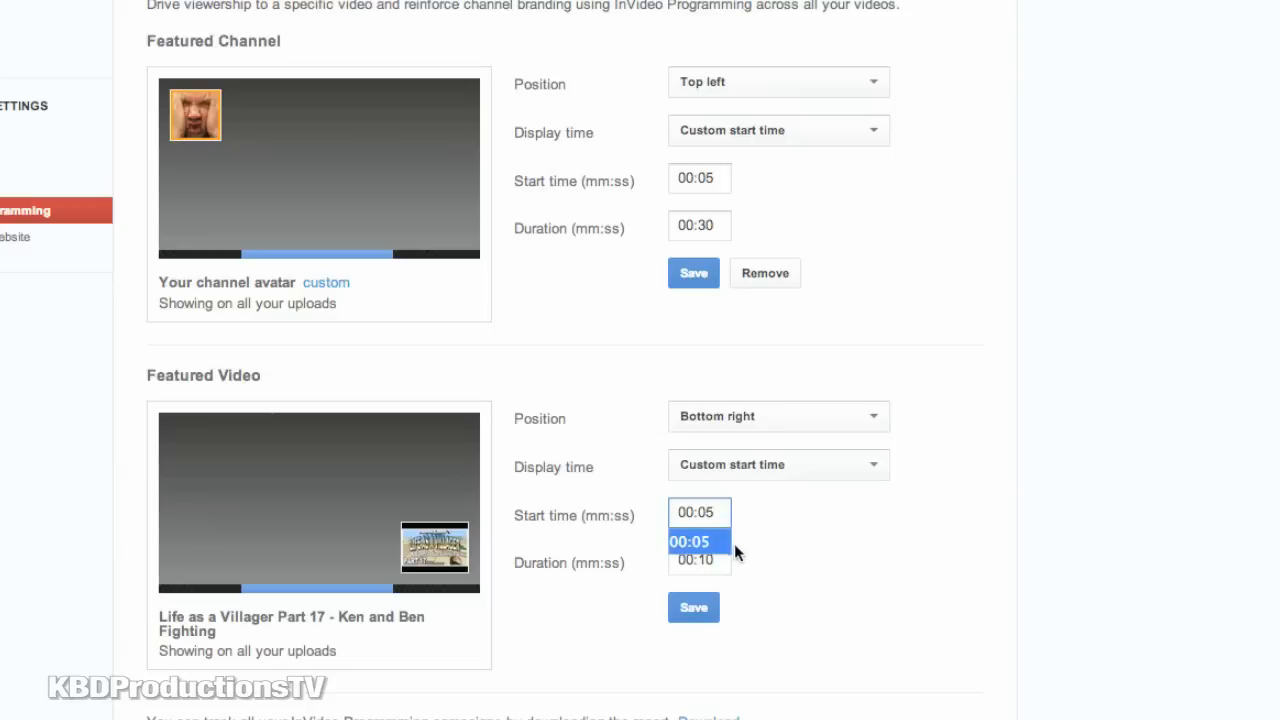
{"action": "left_click", "coordinate": [692, 560]}
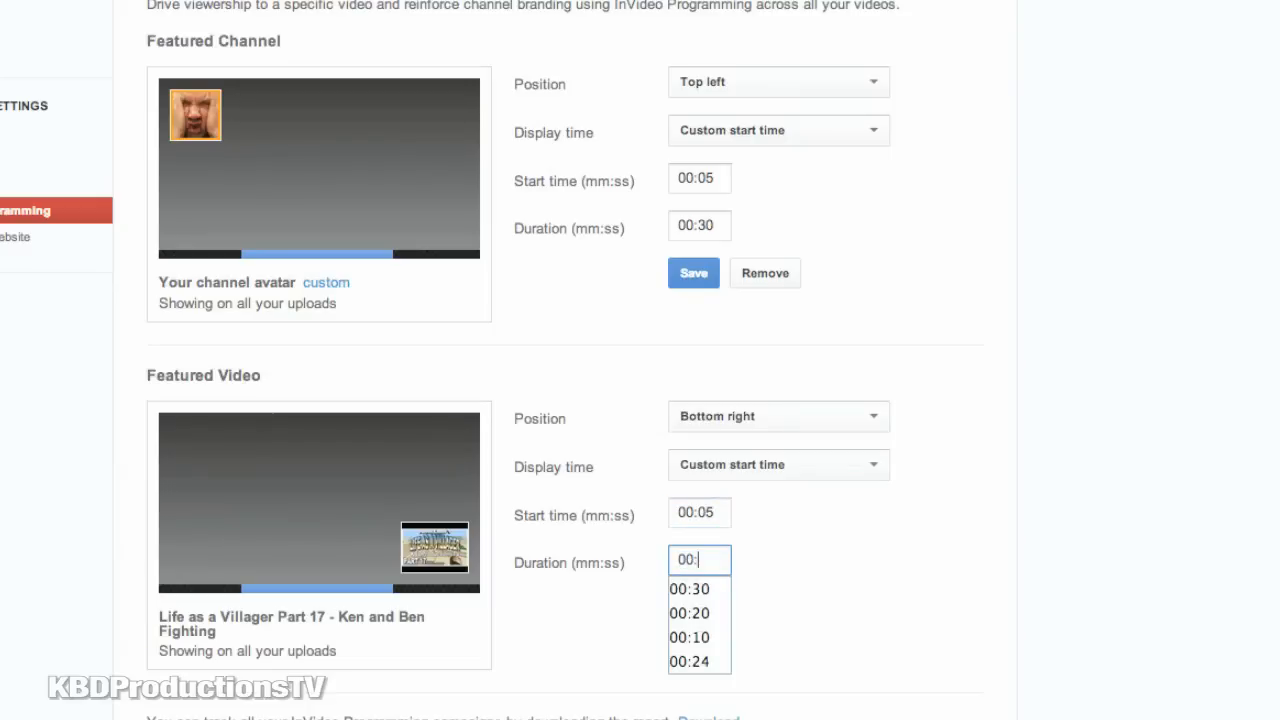
{"action": "left_click", "coordinate": [688, 588]}
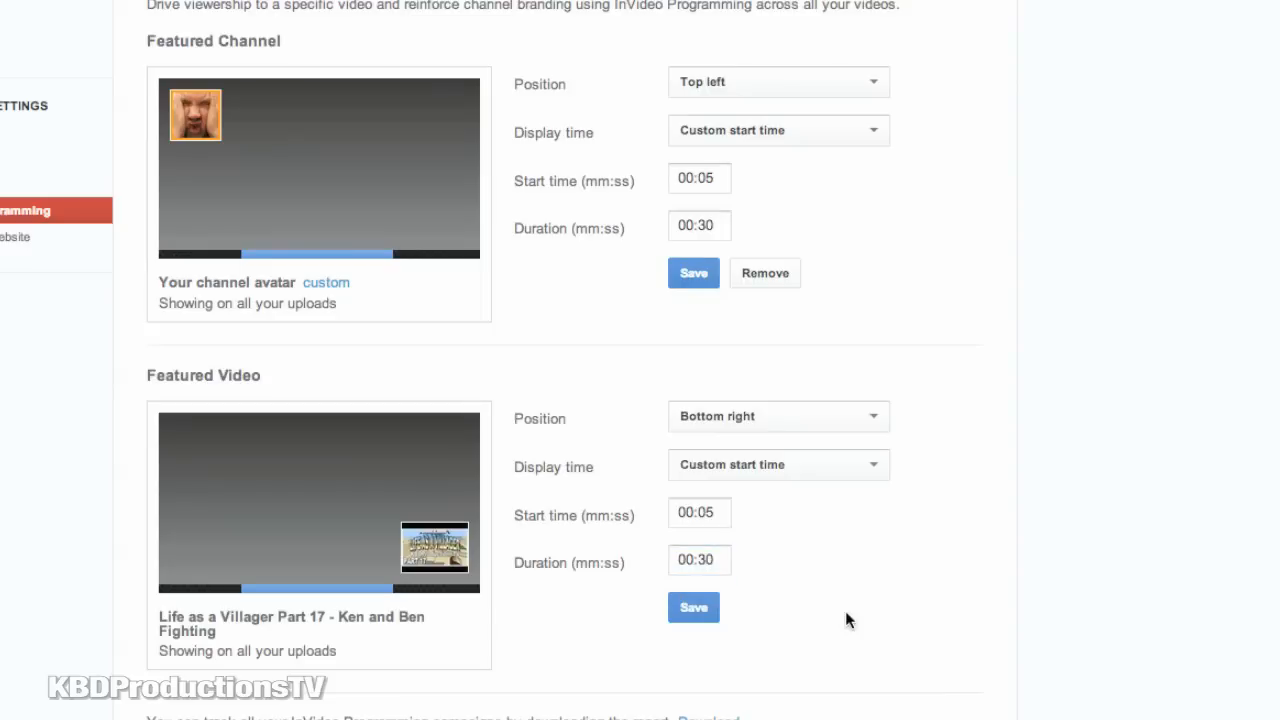
{"action": "mouse_move", "coordinate": [692, 584]}
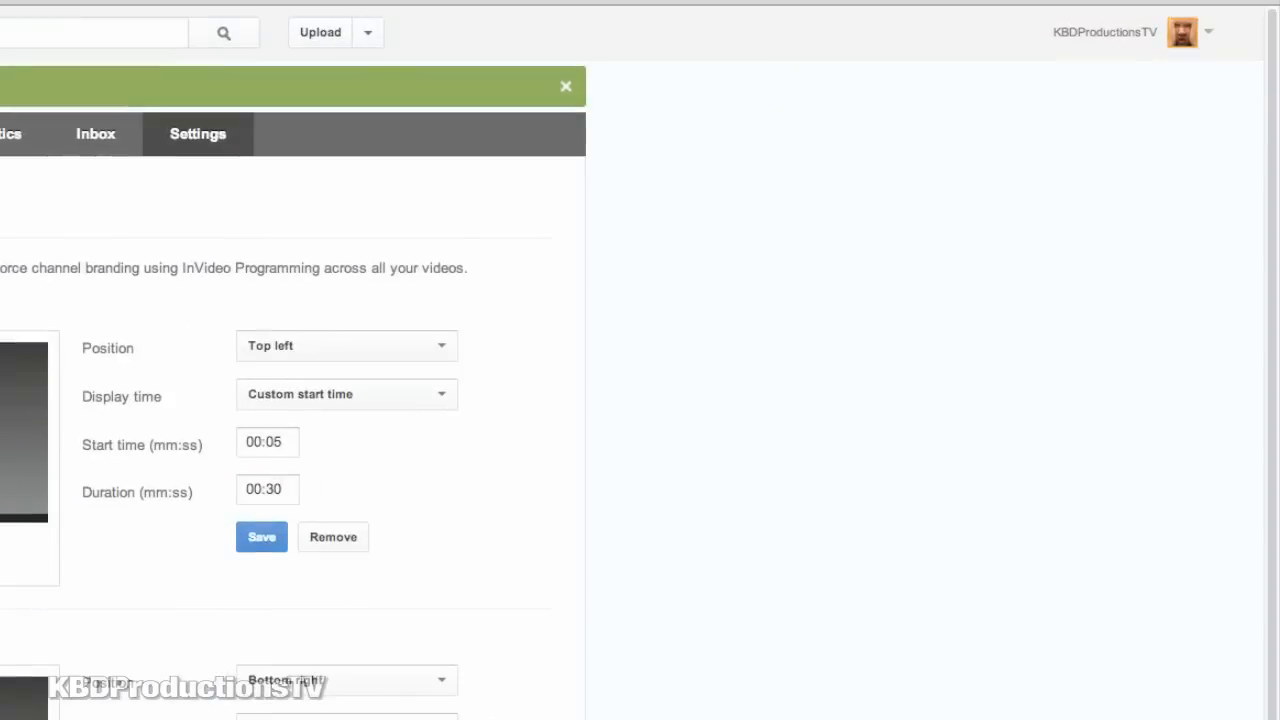
Step: Return to the KBDProductionsTV channel page via My Channel
{"action": "left_click", "coordinate": [1208, 32]}
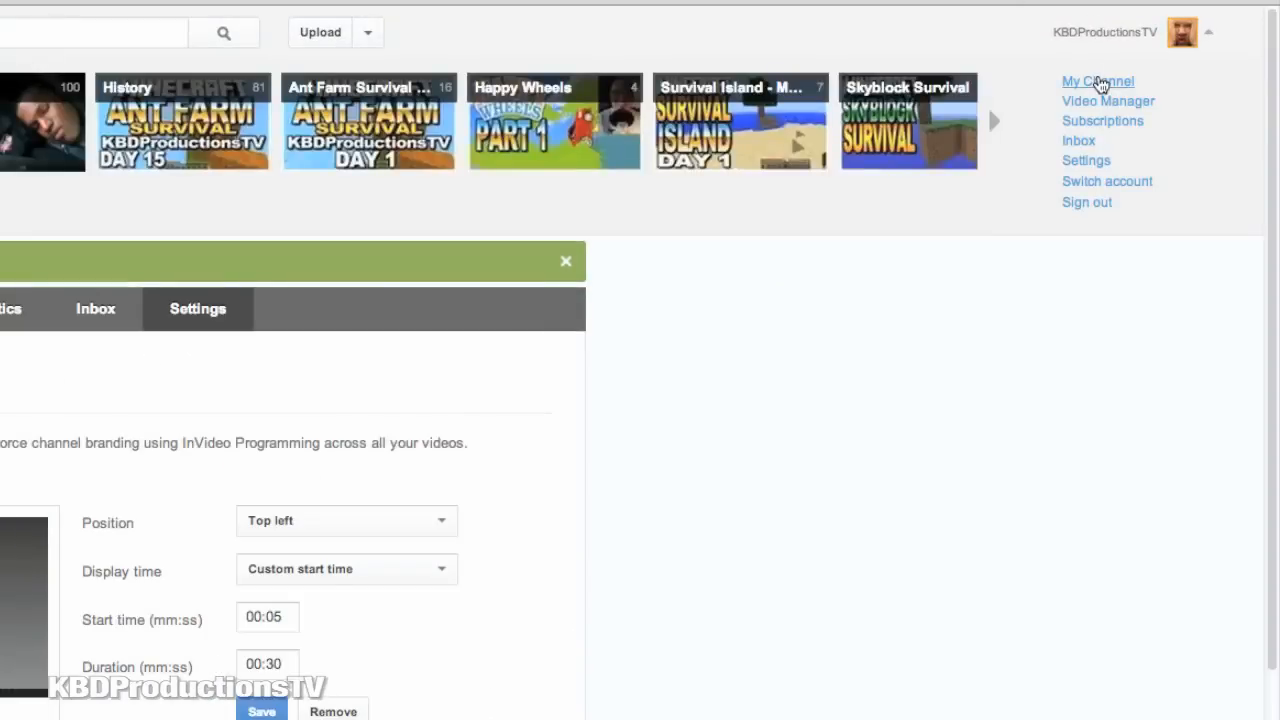
{"action": "left_click", "coordinate": [1096, 80]}
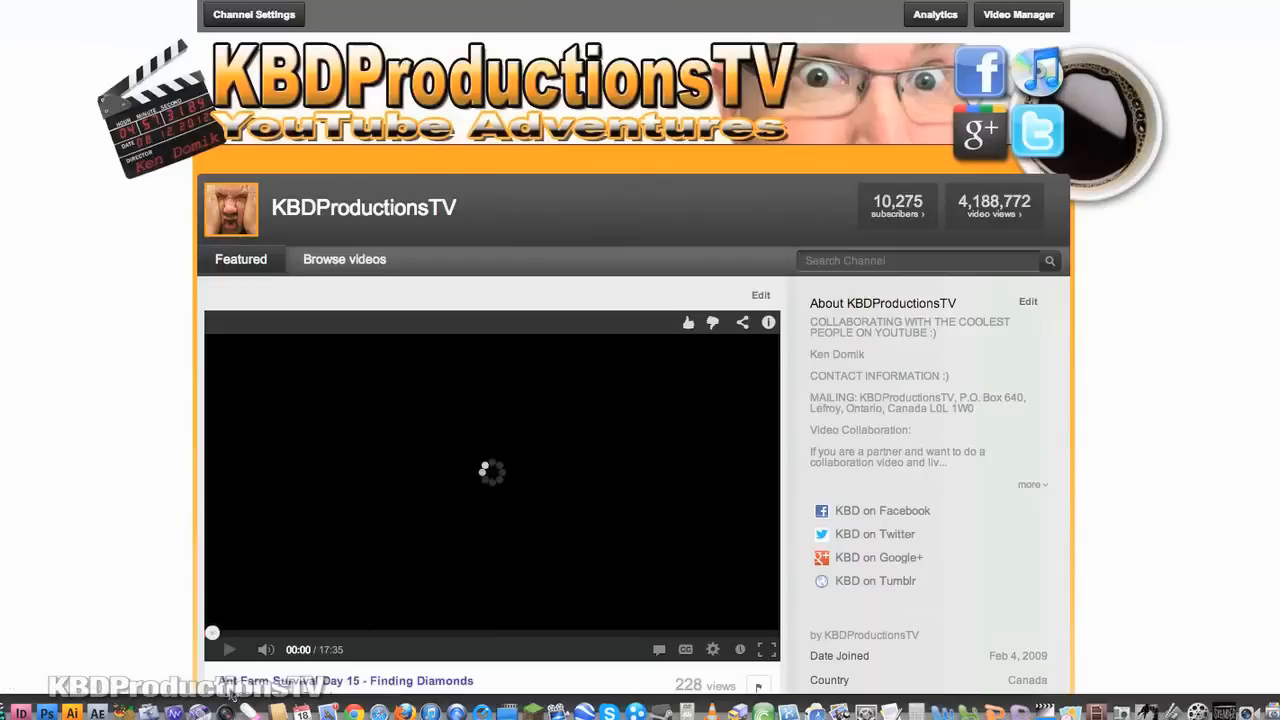